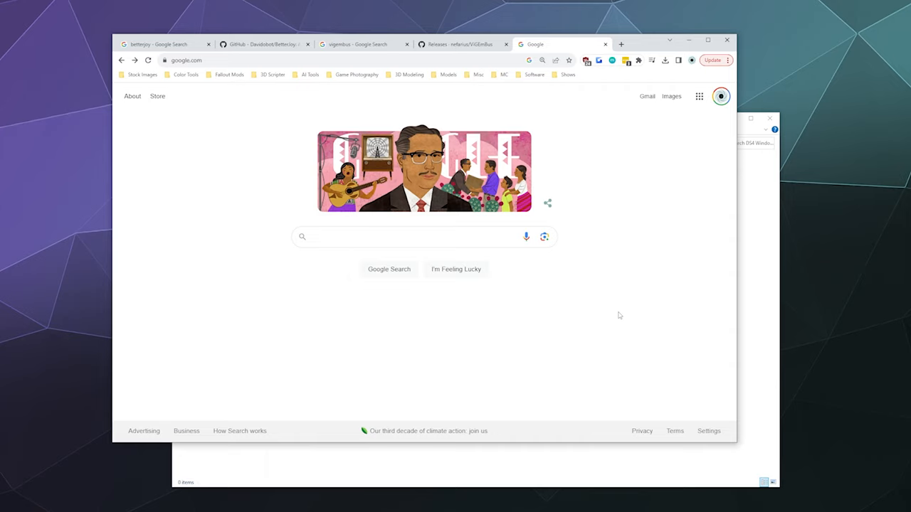
mouse_move(612, 318)
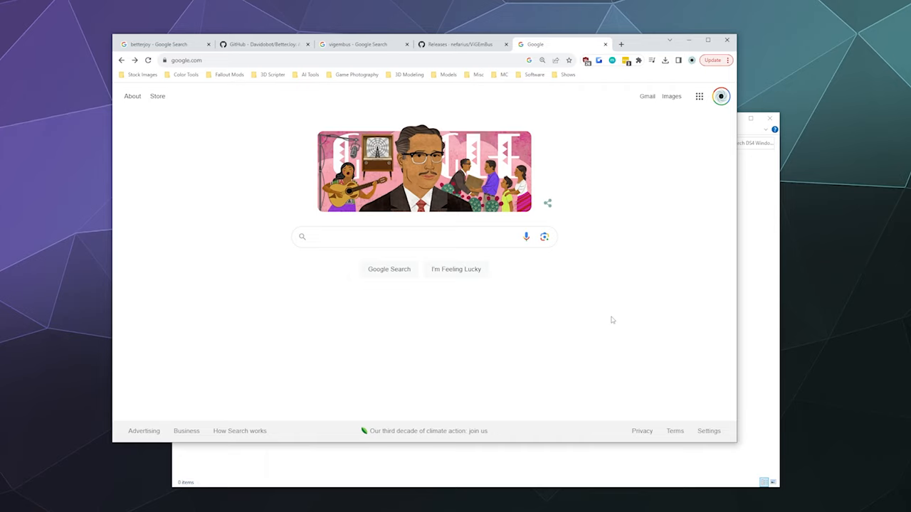
mouse_move(472, 252)
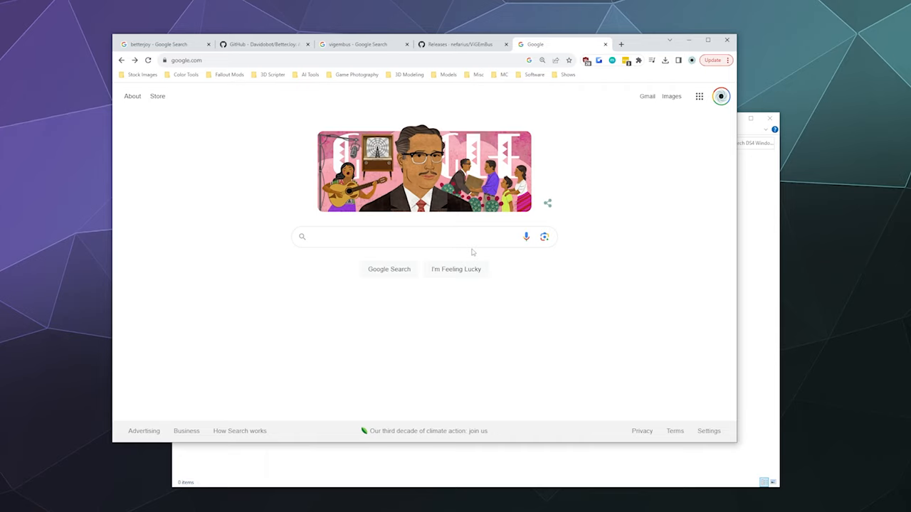
mouse_move(515, 325)
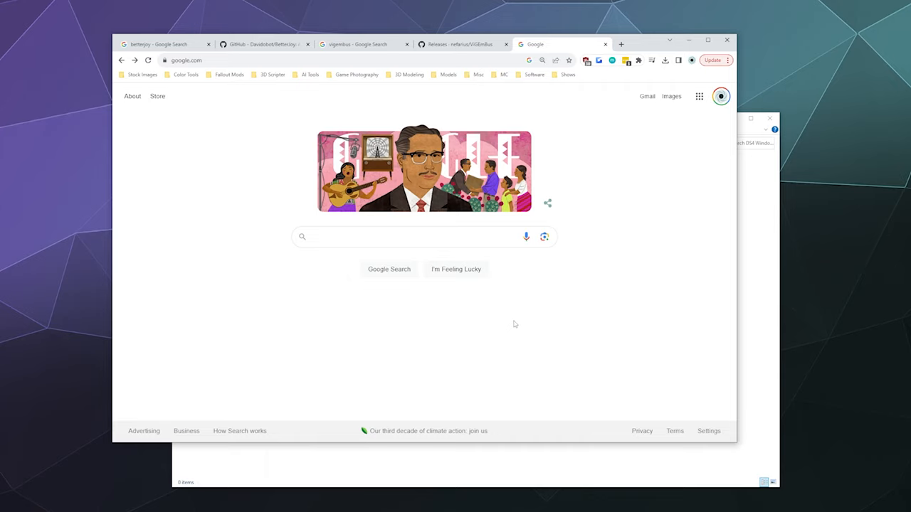
mouse_move(534, 299)
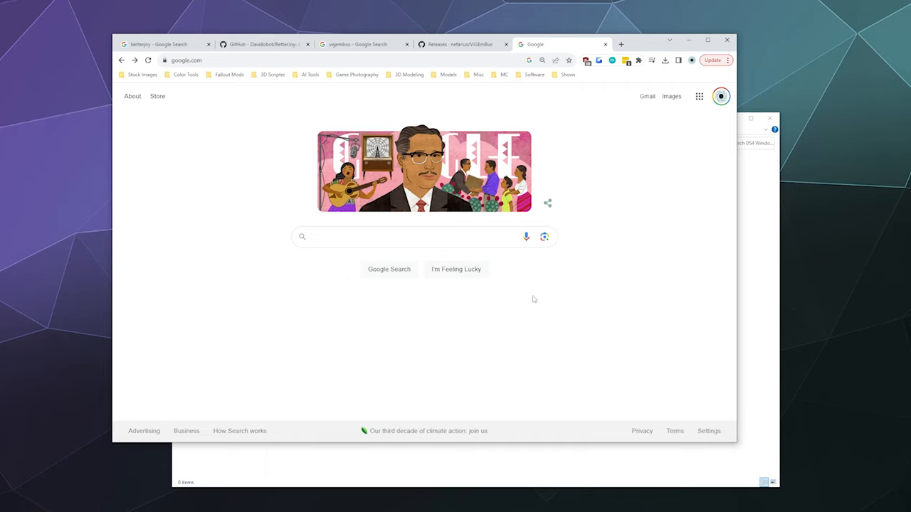
Search Google for 'DS4 Windows' and scroll to the Ryochan7/DS4Windows GitHub releases result
type("DS4 Windows")
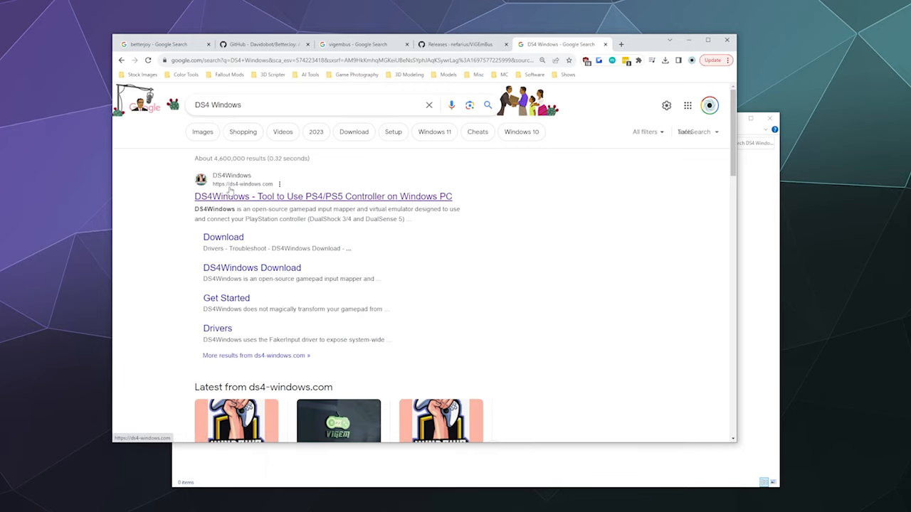
mouse_move(166, 230)
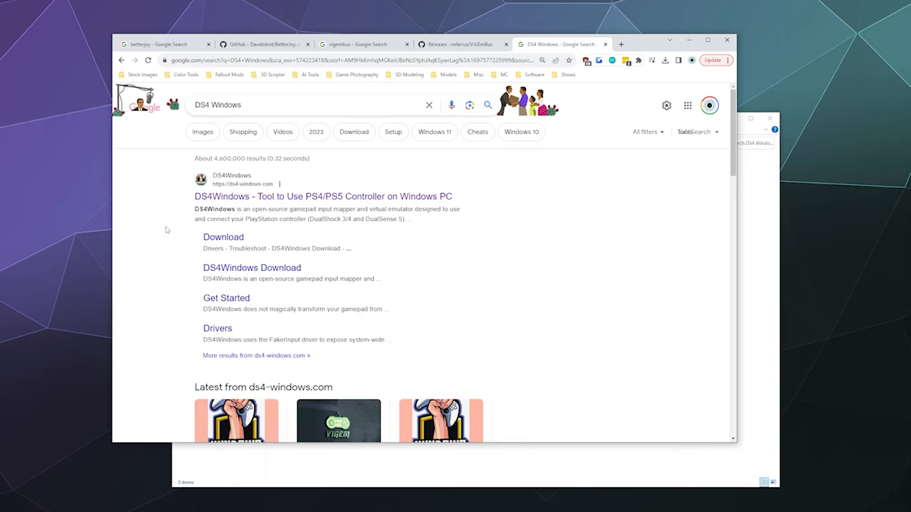
scroll("down", 3)
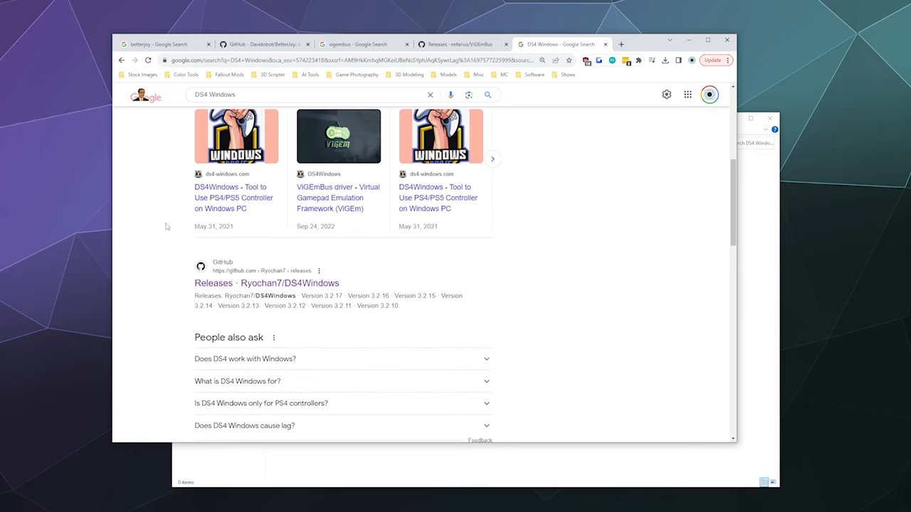
scroll("down", 3)
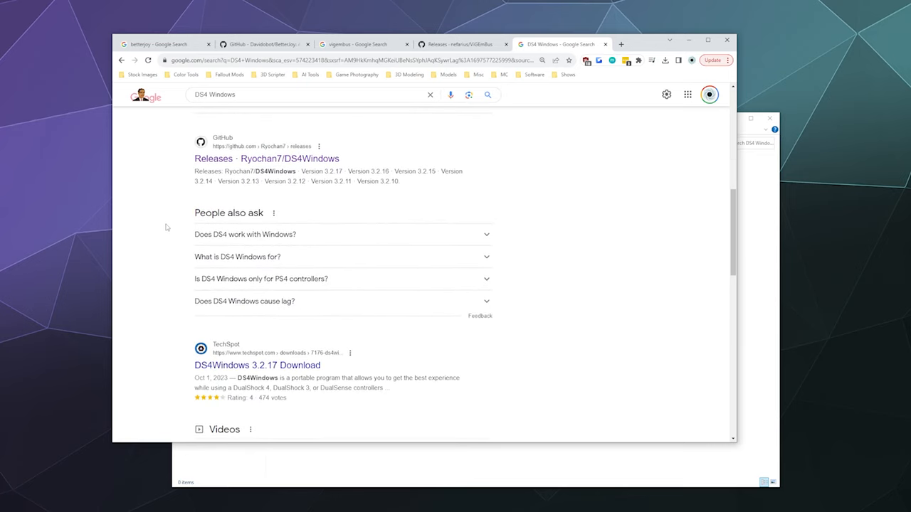
mouse_move(192, 193)
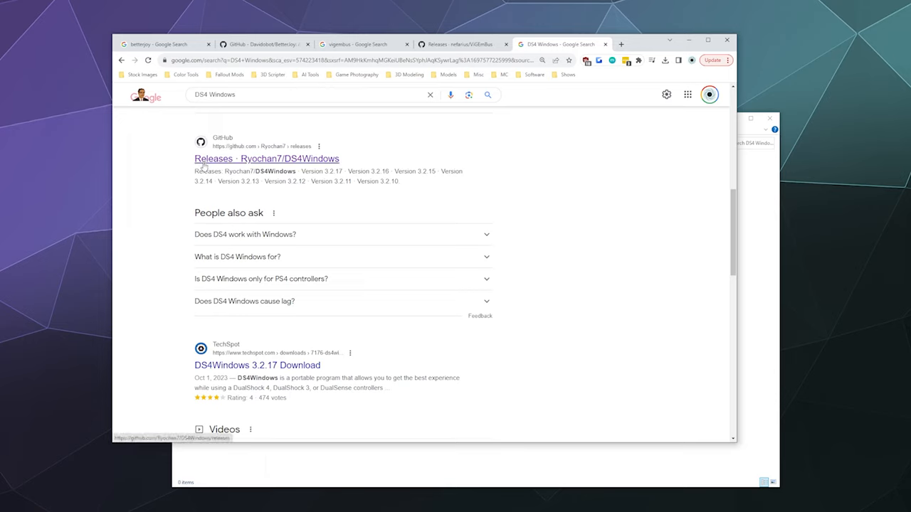
mouse_move(281, 156)
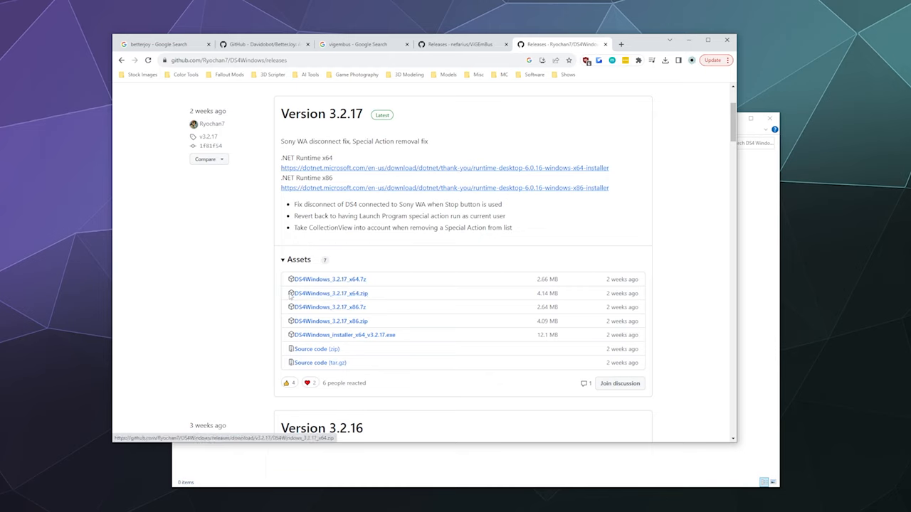
mouse_move(330, 293)
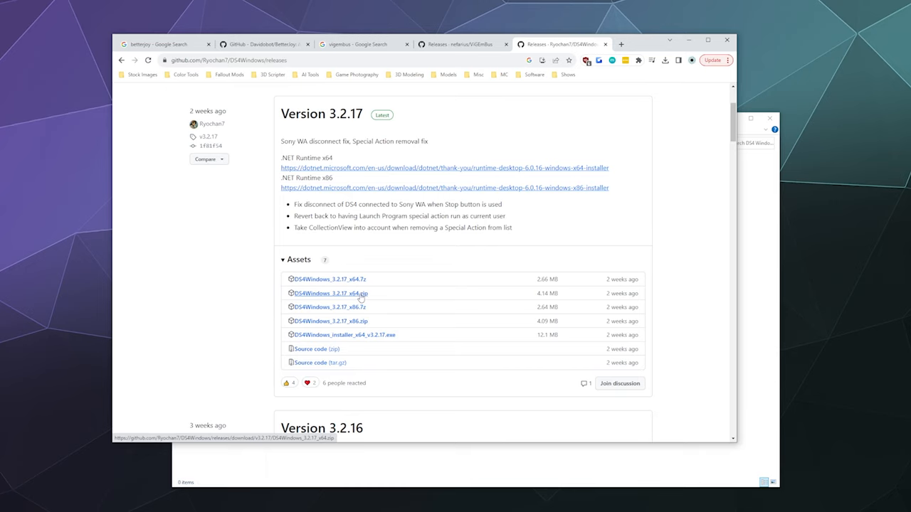
Save DS4Windows_3.2.17_x64.zip from the Version 3.2.17 assets into the DS4 Windows Oct 2023 folder
left_click(331, 293)
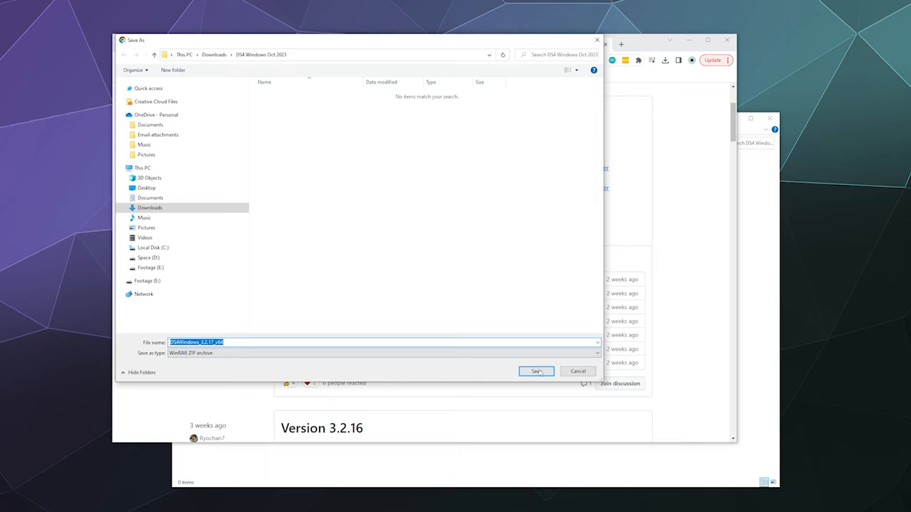
left_click(536, 371)
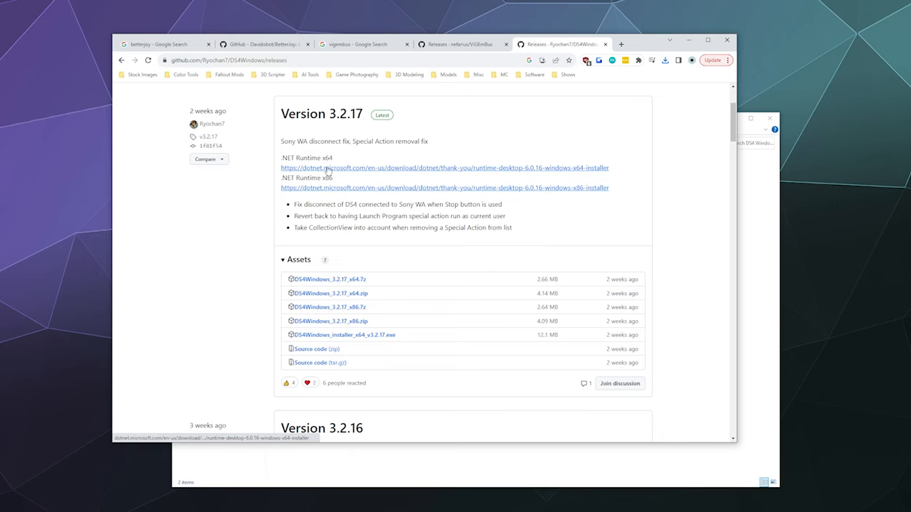
Save the .NET 6.0 Desktop Runtime x64 installer into the folder and open a new tab
left_click(443, 168)
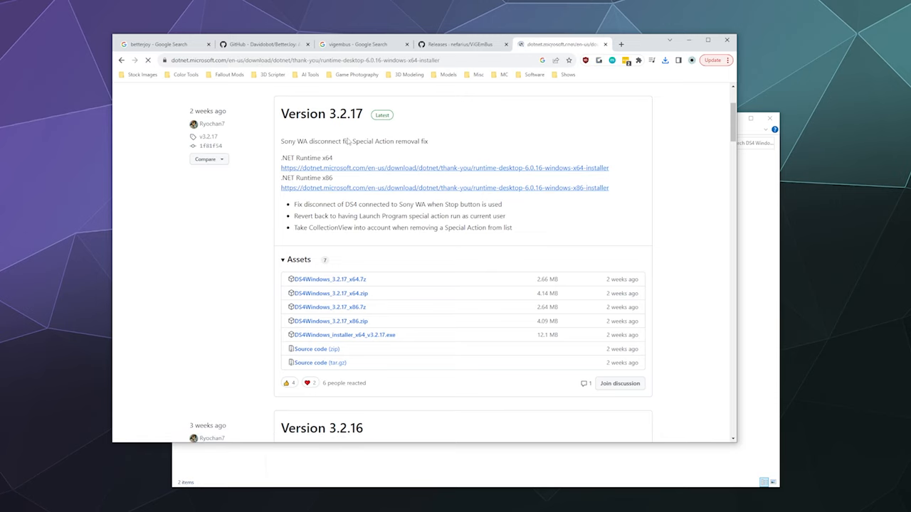
left_click(444, 167)
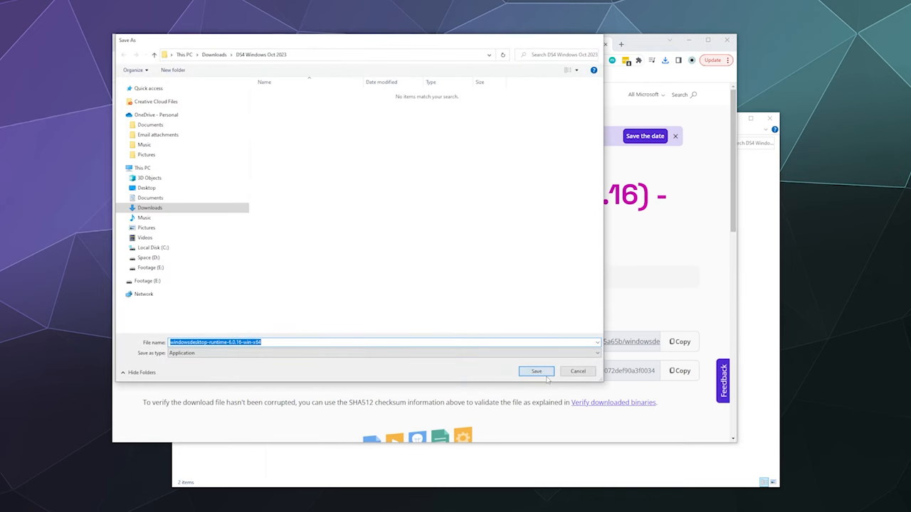
left_click(536, 371)
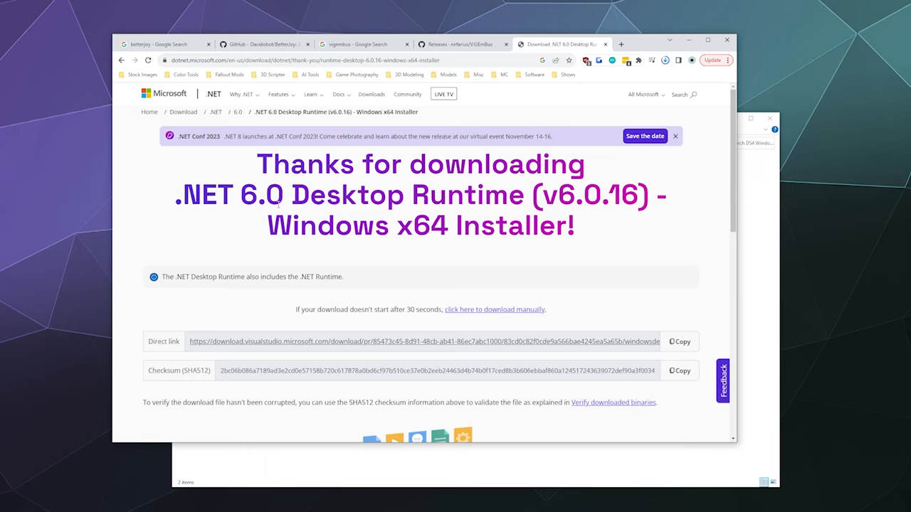
left_click(664, 59)
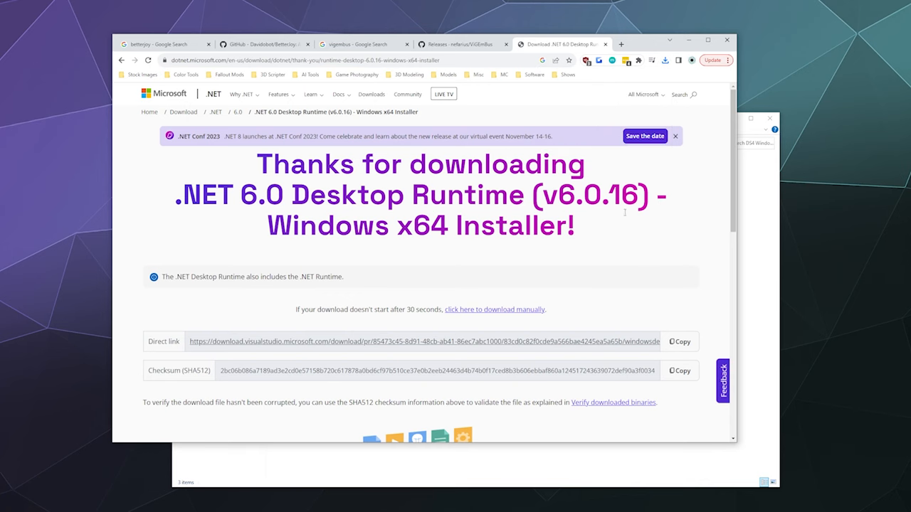
left_click(621, 44)
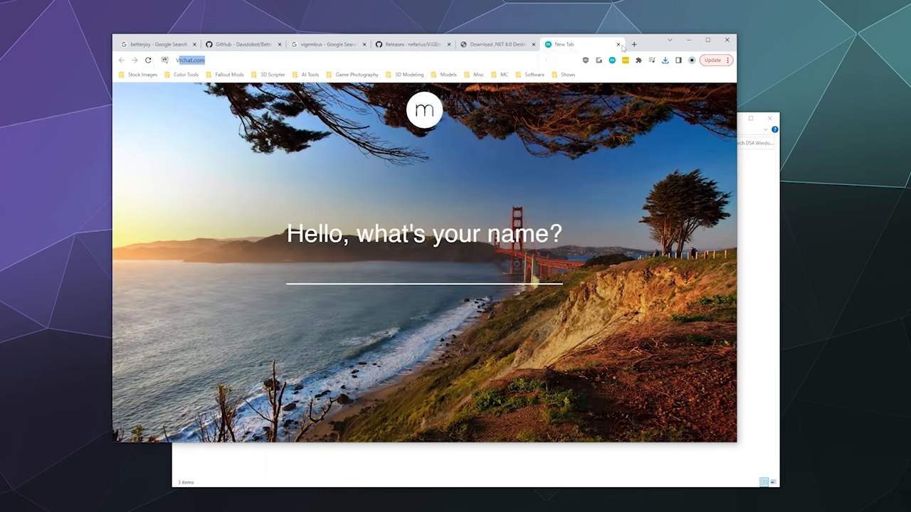
Search for ViGEmBus and save the 1.21.442 setup into the DS4 Windows Oct 2023 folder
type("ViGemBo")
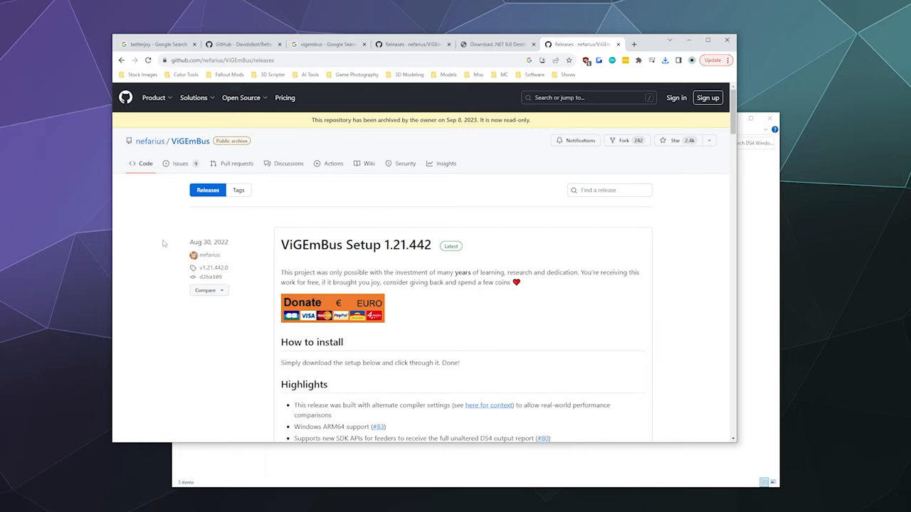
mouse_move(163, 241)
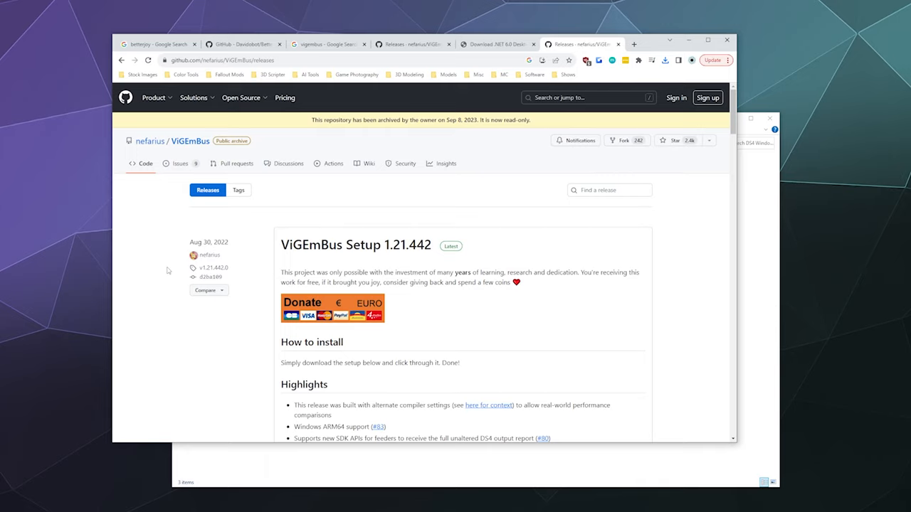
mouse_move(167, 272)
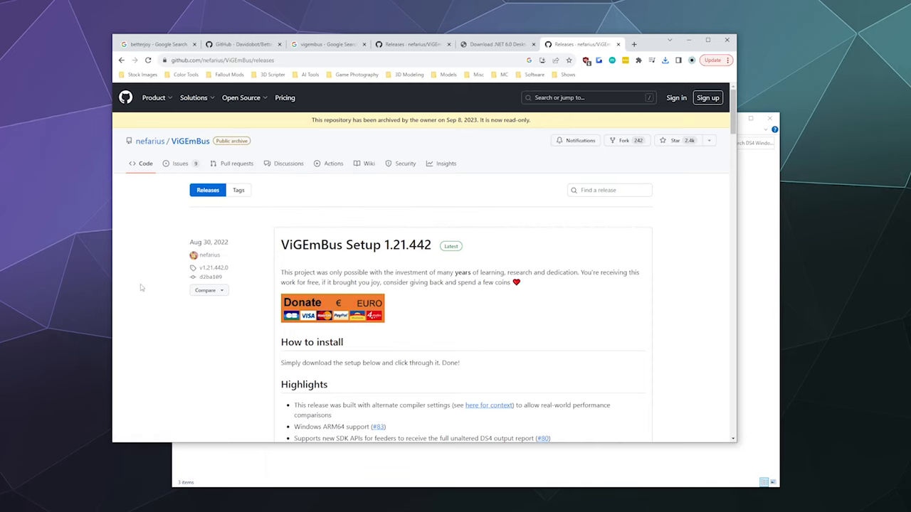
scroll("down", 3)
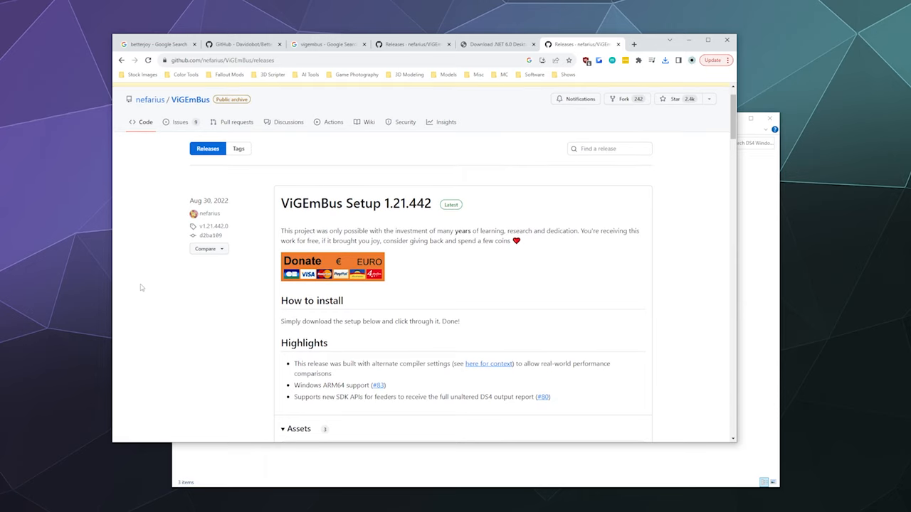
scroll("down", 3)
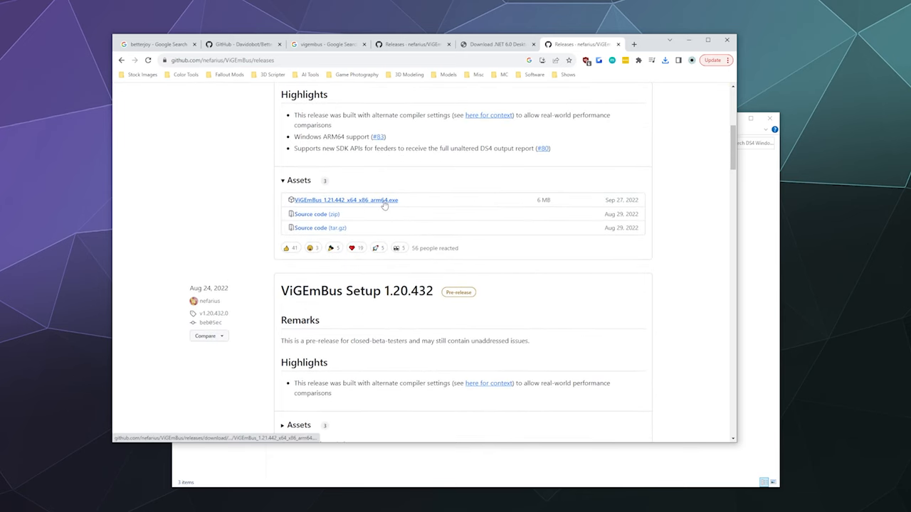
left_click(345, 199)
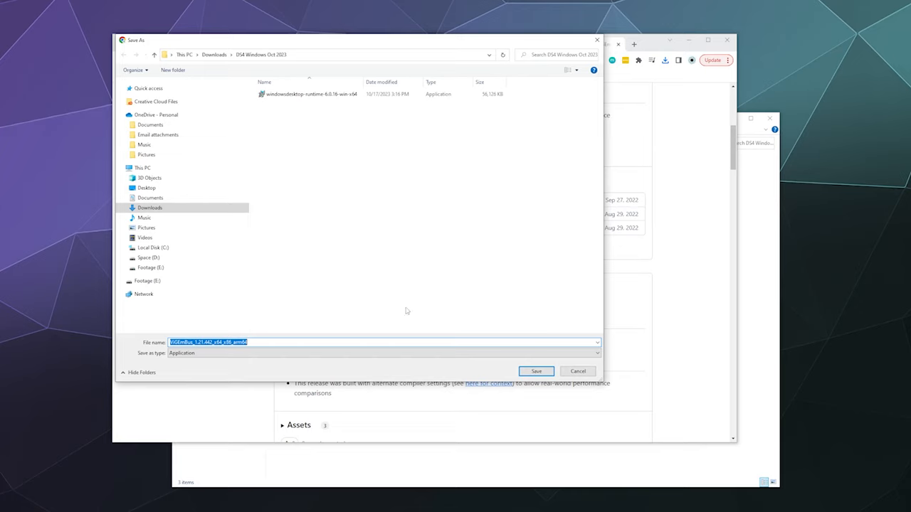
left_click(536, 371)
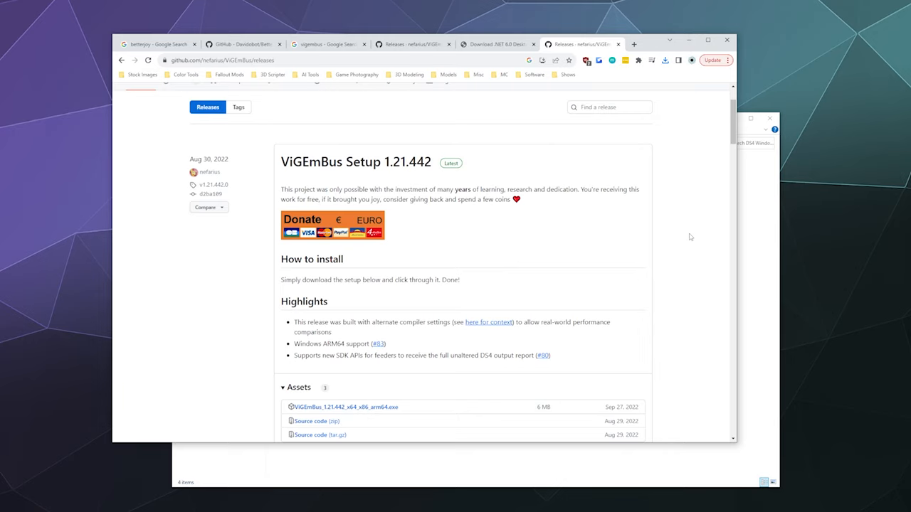
mouse_move(669, 223)
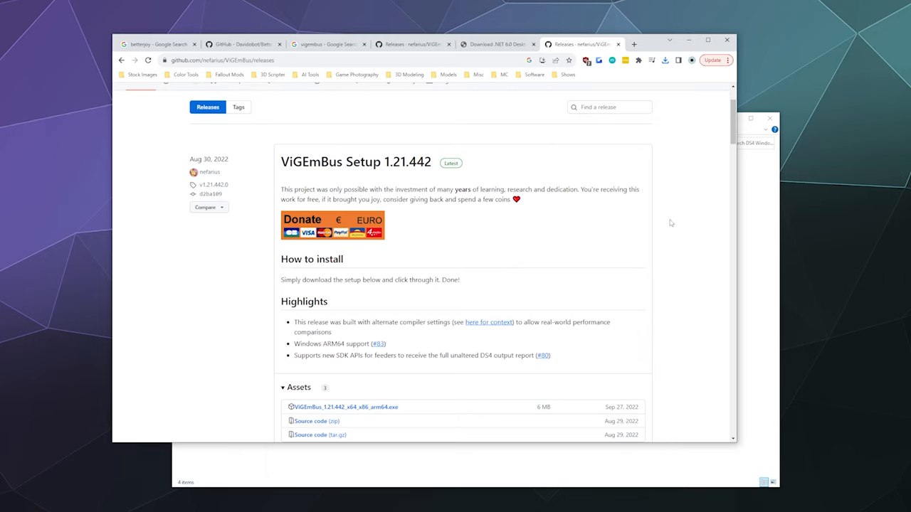
mouse_move(687, 155)
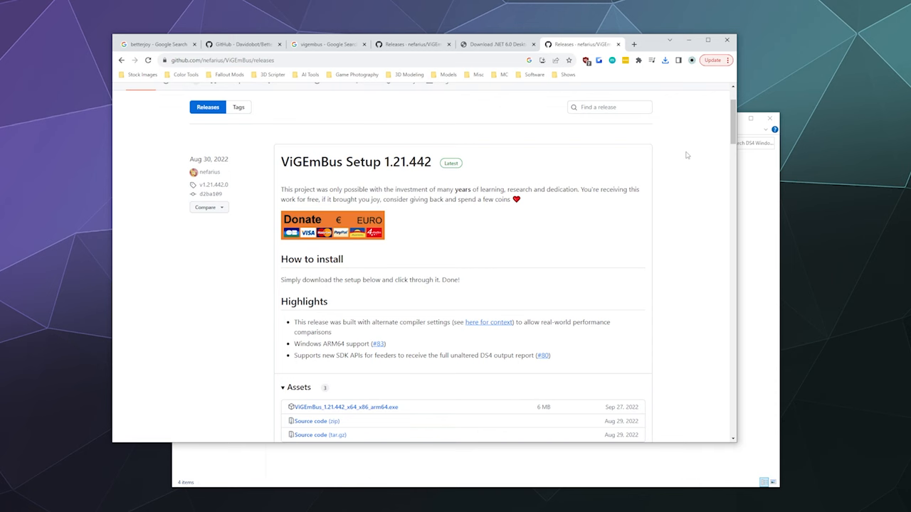
mouse_move(542, 158)
type("vigembus")
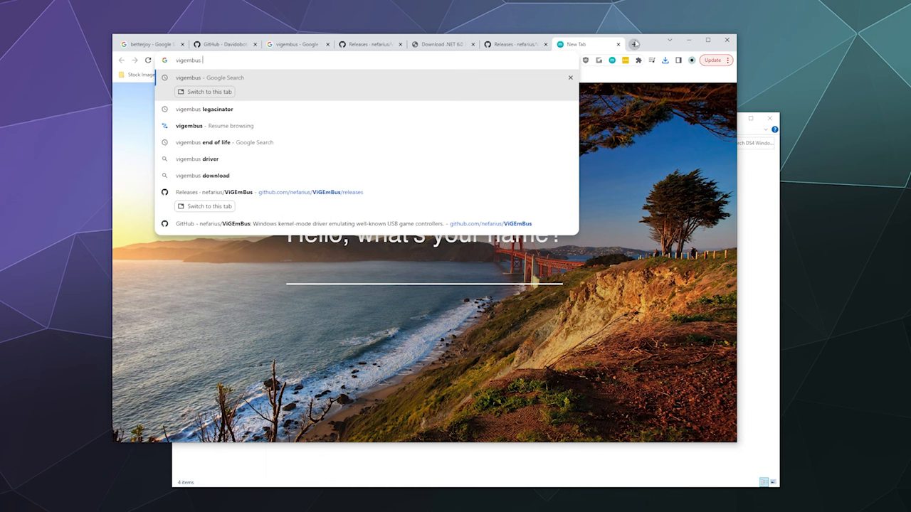
Find the nefarius/Legacinator repository via 'vigembus legacinator' and download the latest signed Legacinator.exe
left_click(205, 109)
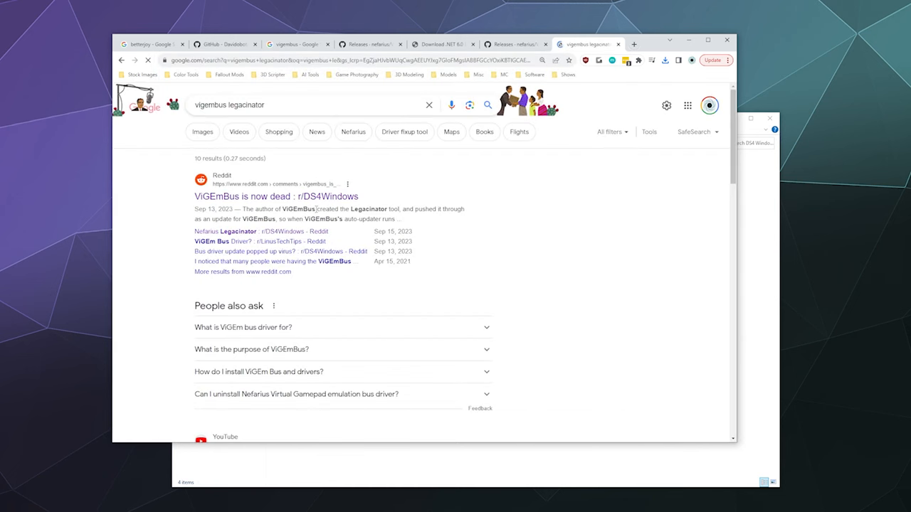
scroll("down", 3)
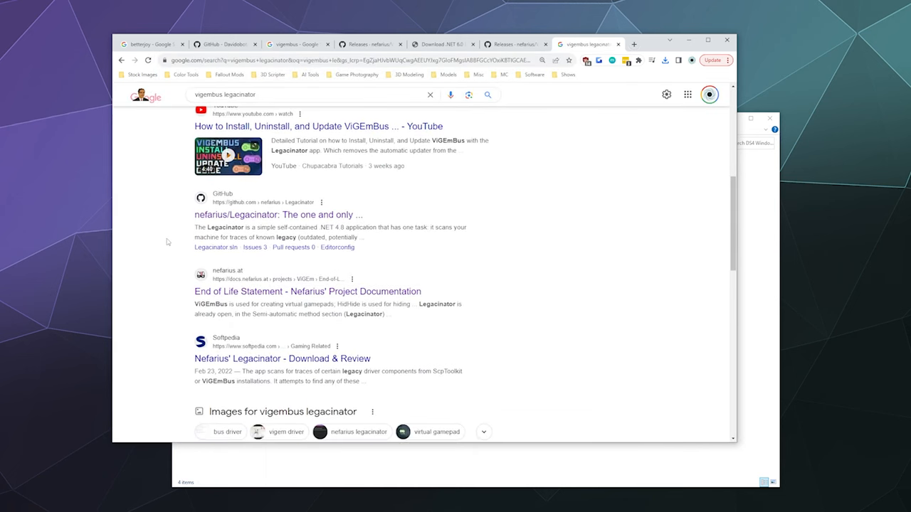
left_click(277, 214)
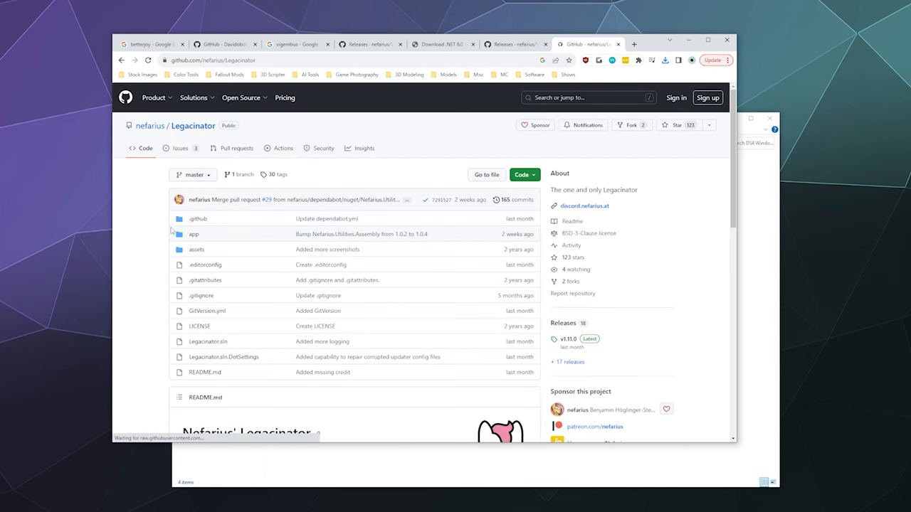
scroll("down", 3)
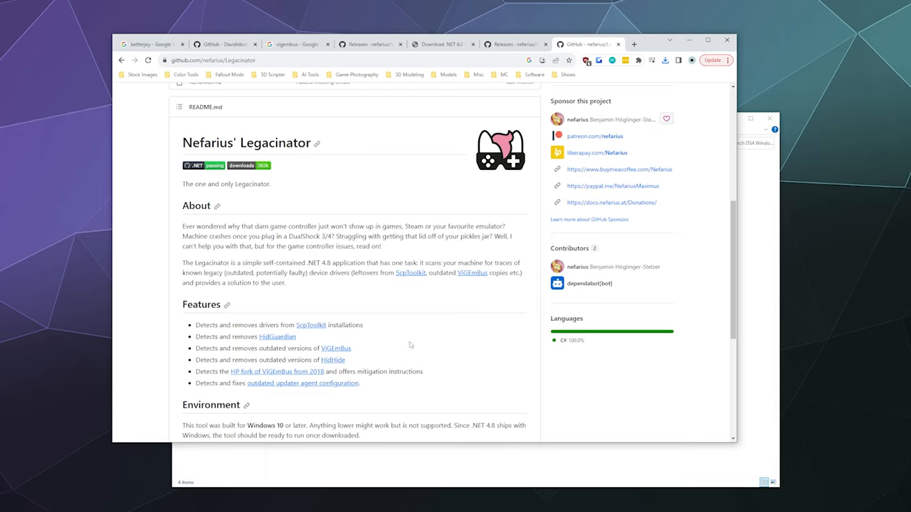
mouse_move(420, 345)
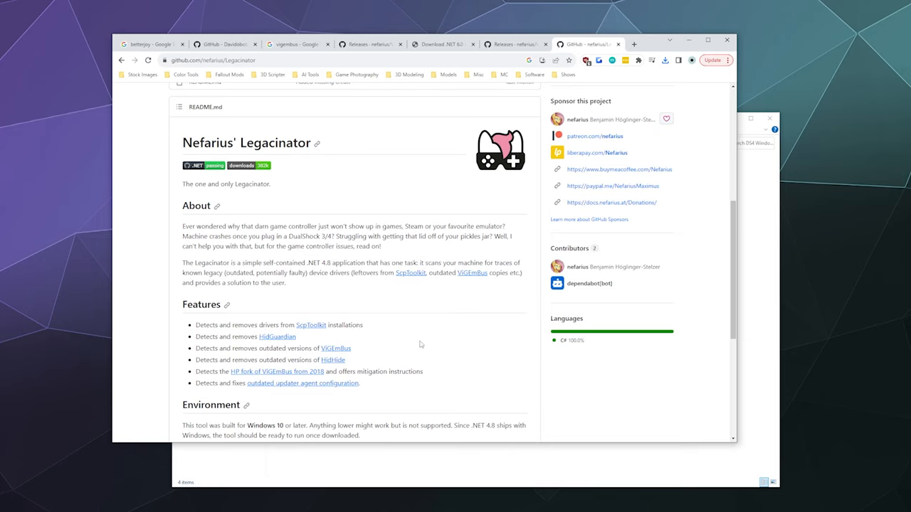
mouse_move(399, 334)
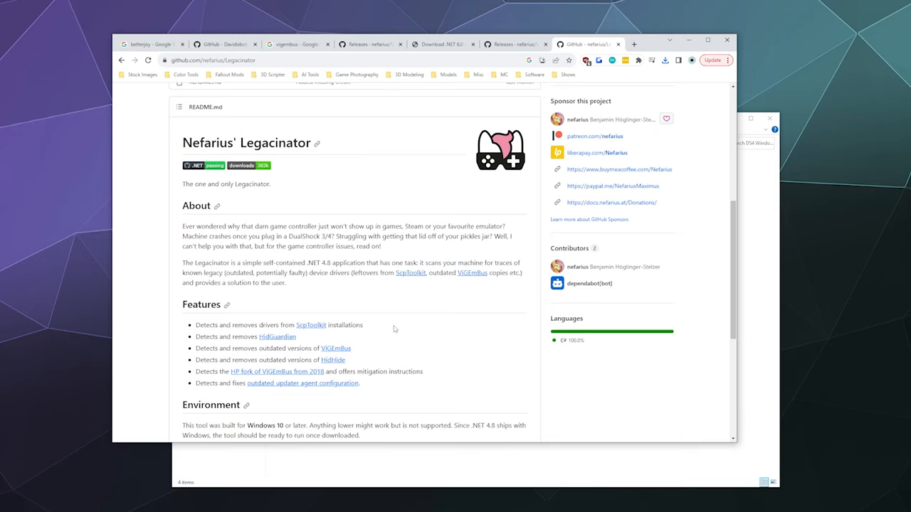
scroll("down", 3)
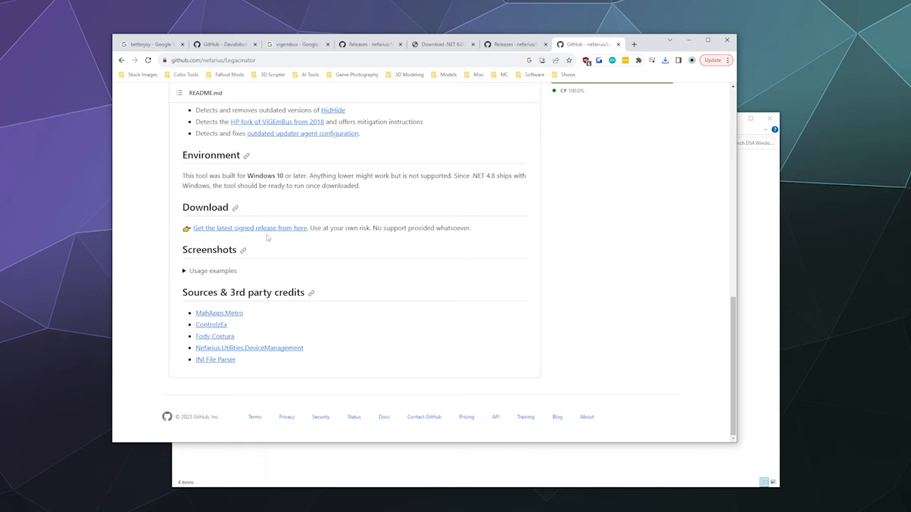
left_click(249, 228)
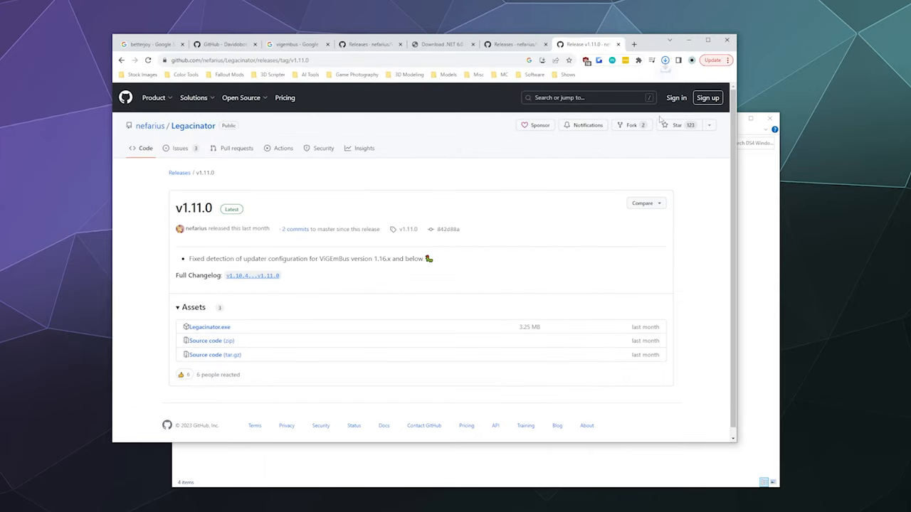
left_click(665, 60)
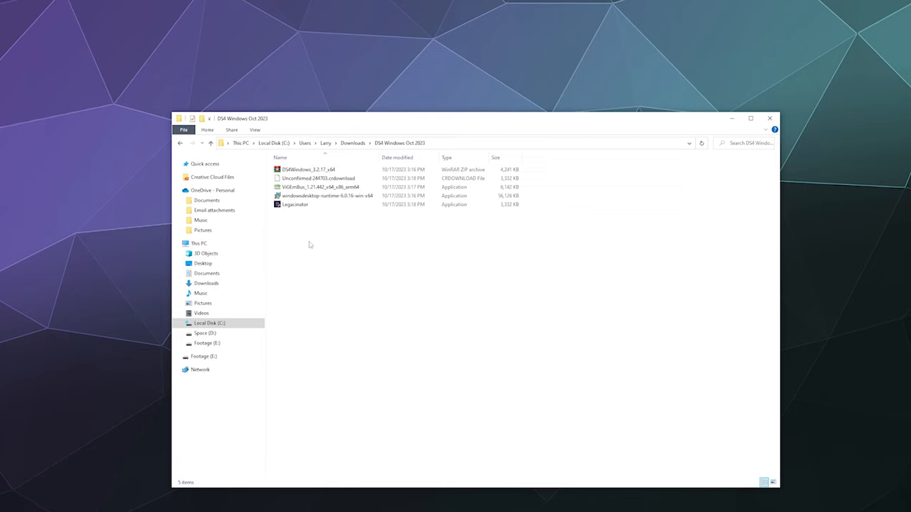
left_click(320, 187)
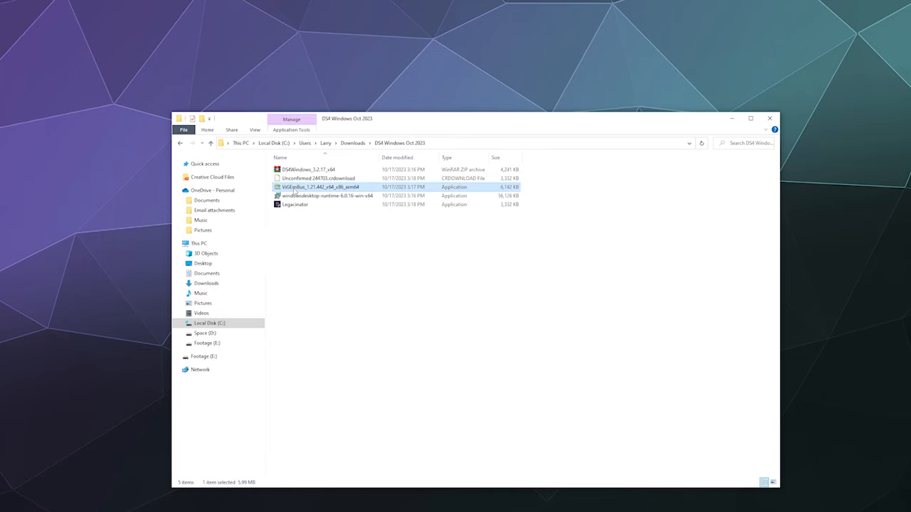
double_click(319, 187)
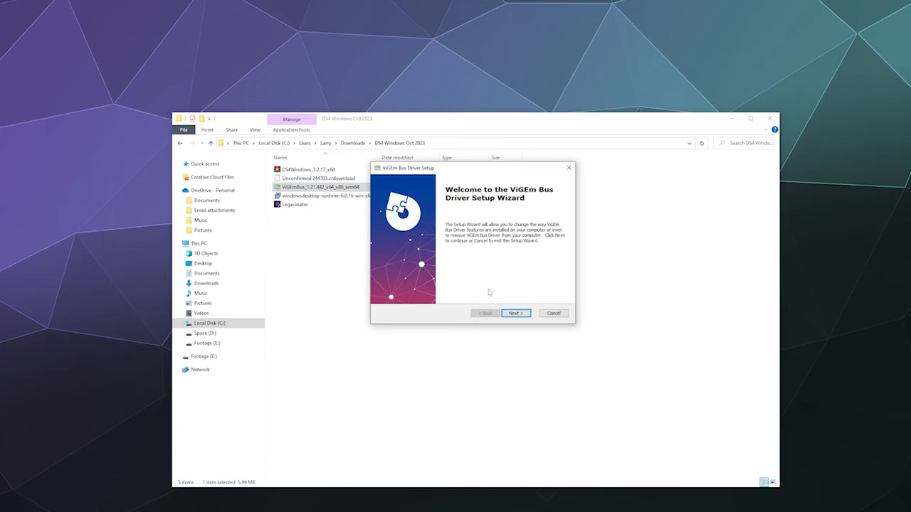
left_click(514, 313)
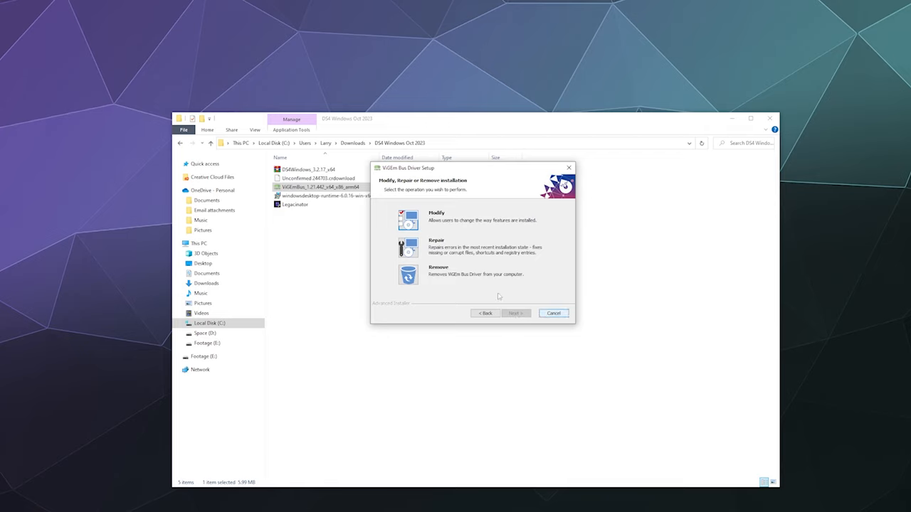
left_click(553, 314)
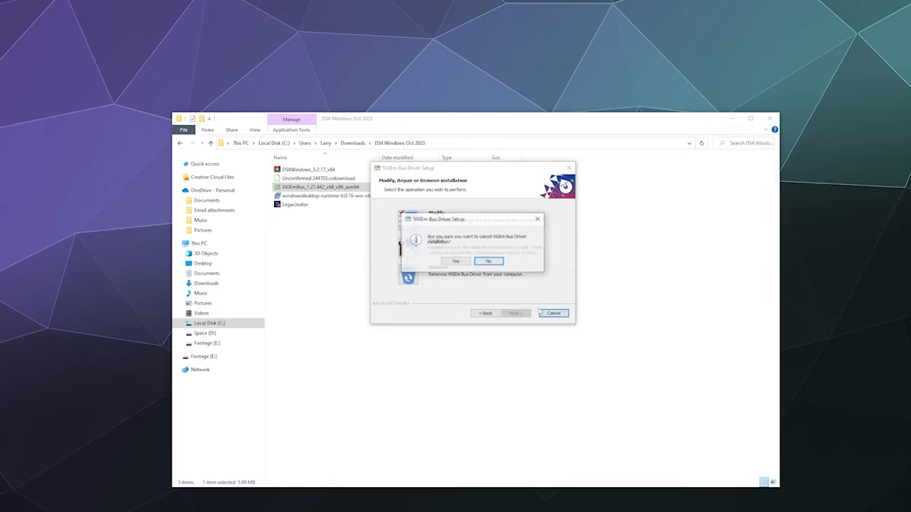
left_click(455, 262)
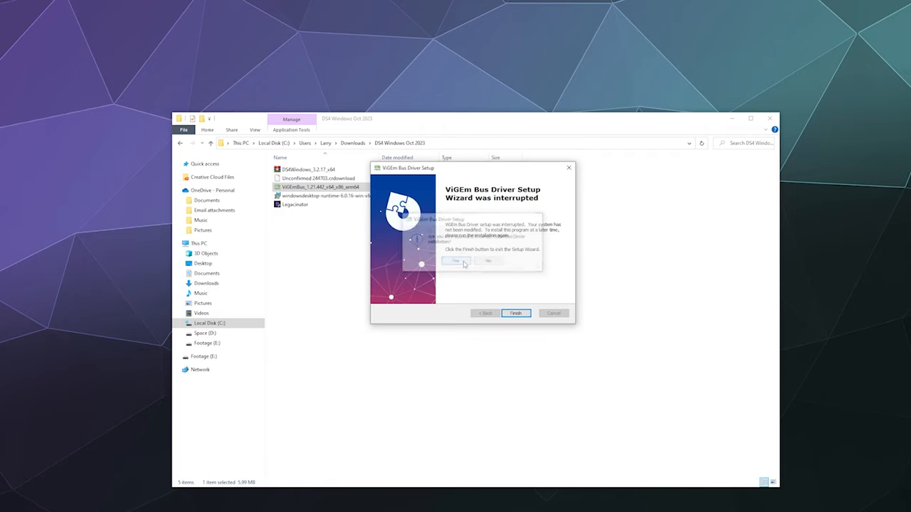
left_click(515, 313)
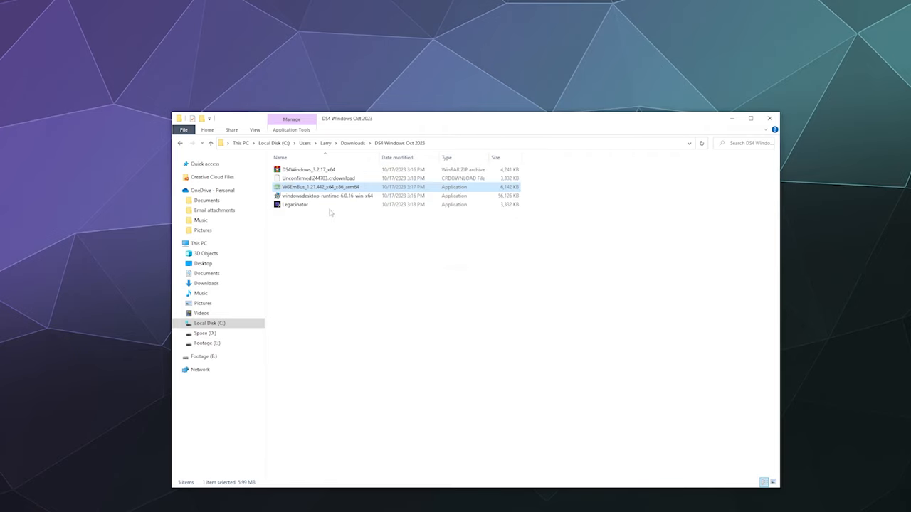
Run Legacinator, dismiss its 'All good' no-legacy-drivers result, and close it
left_click(296, 204)
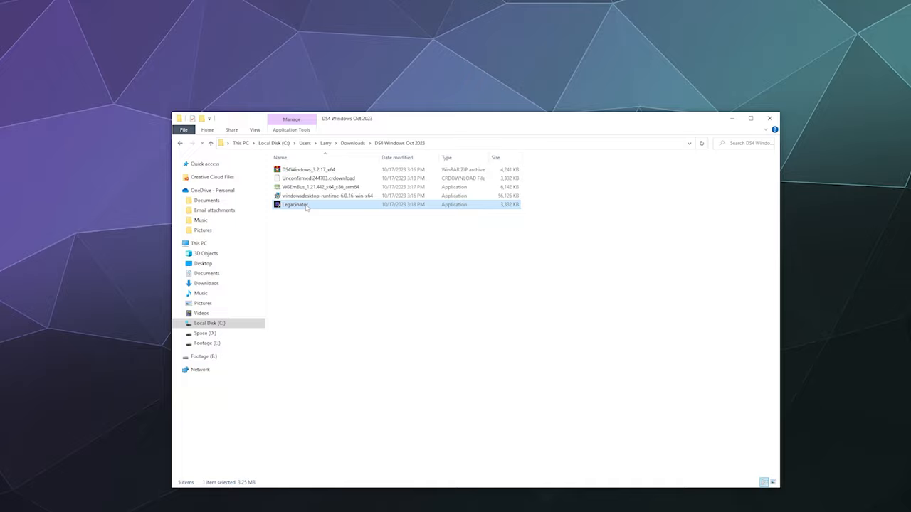
double_click(295, 205)
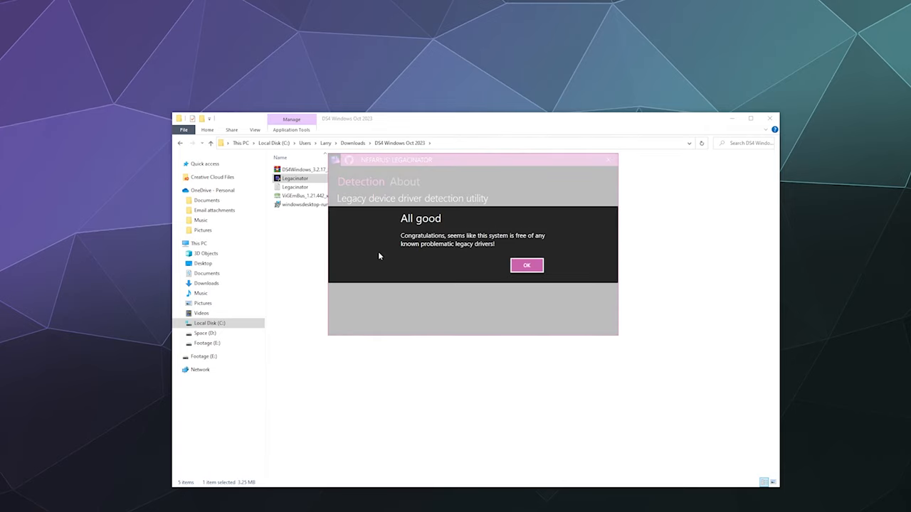
mouse_move(422, 272)
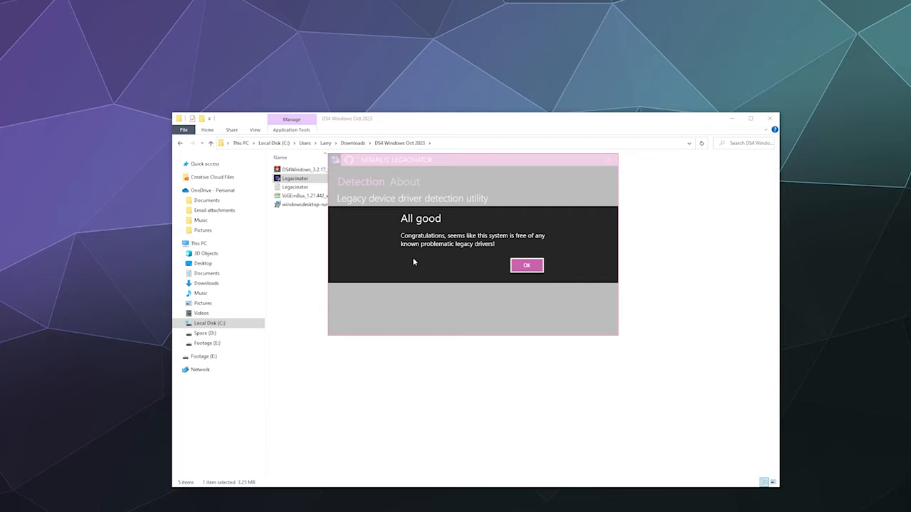
mouse_move(385, 247)
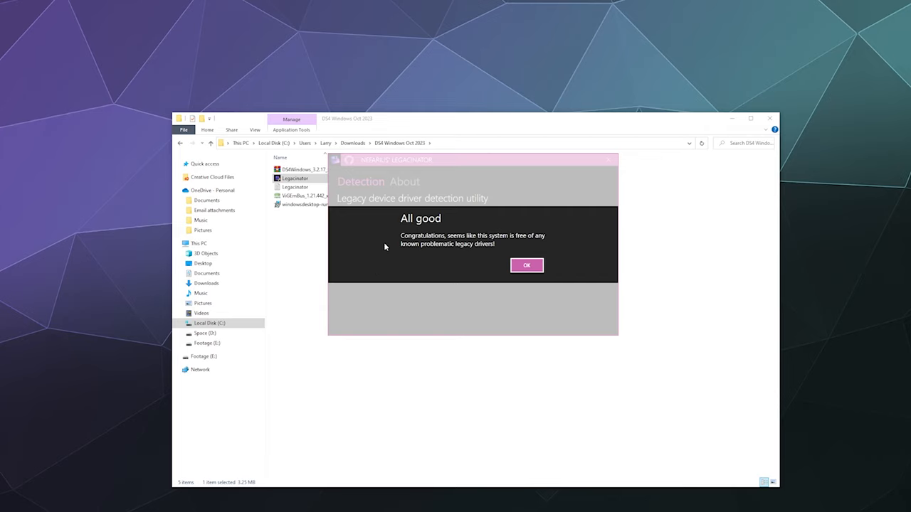
mouse_move(383, 247)
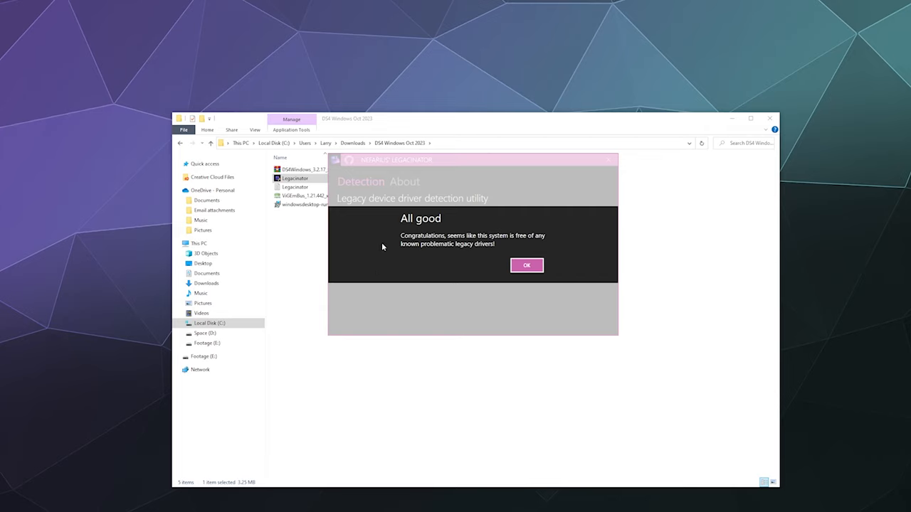
mouse_move(458, 267)
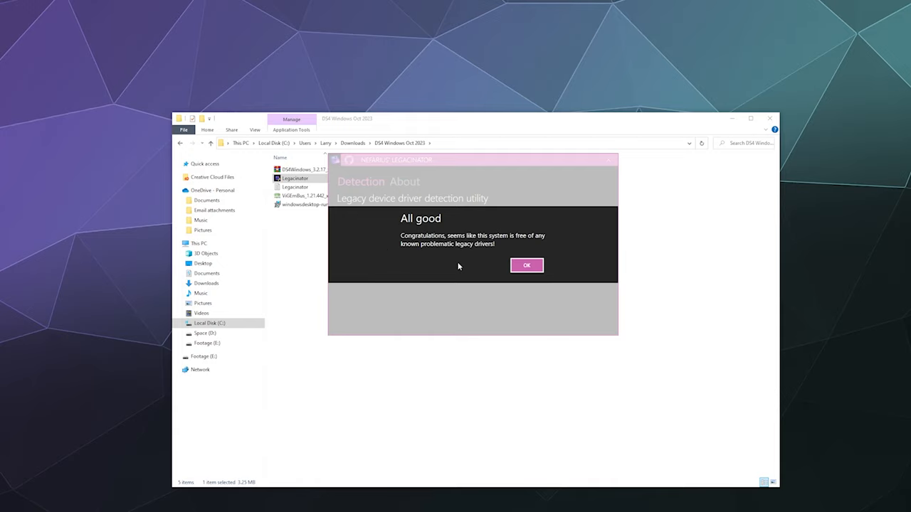
left_click(526, 264)
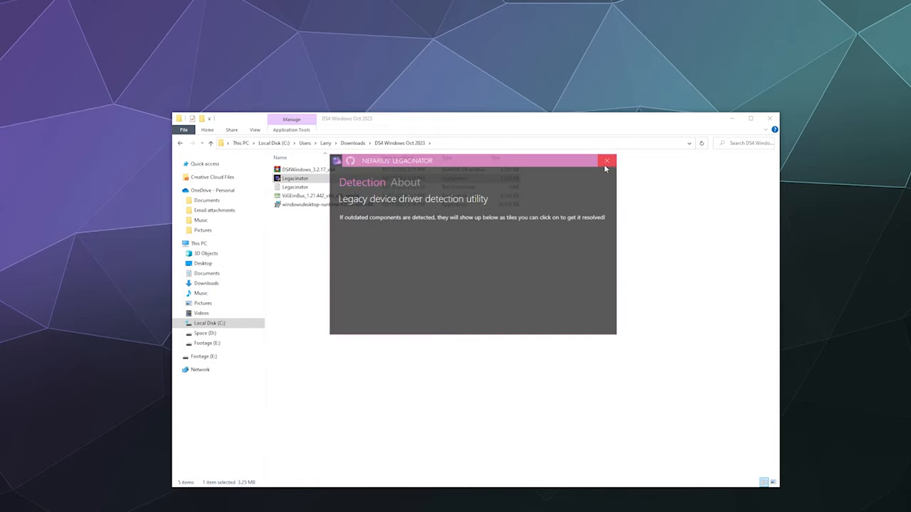
left_click(606, 160)
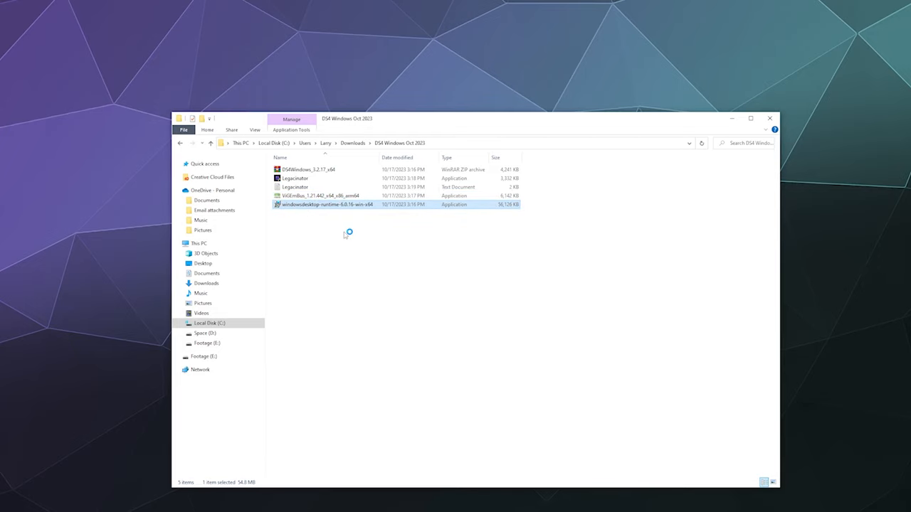
Launch the Desktop Runtime 6.0.16 installer and cancel its Modify Setup without changes
double_click(326, 204)
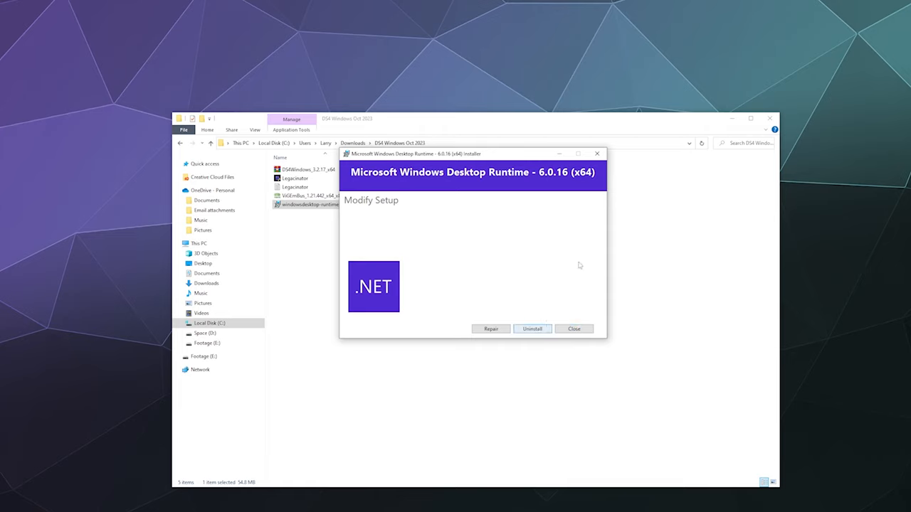
left_click(573, 328)
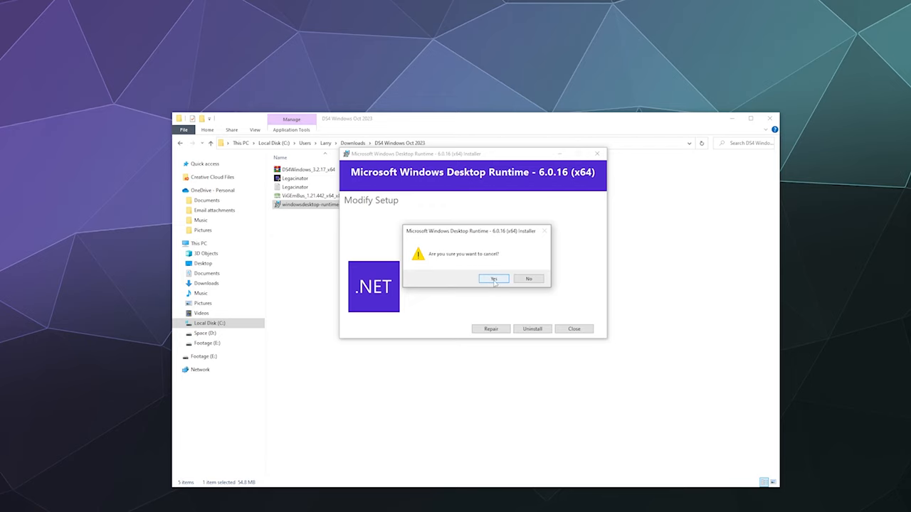
left_click(494, 278)
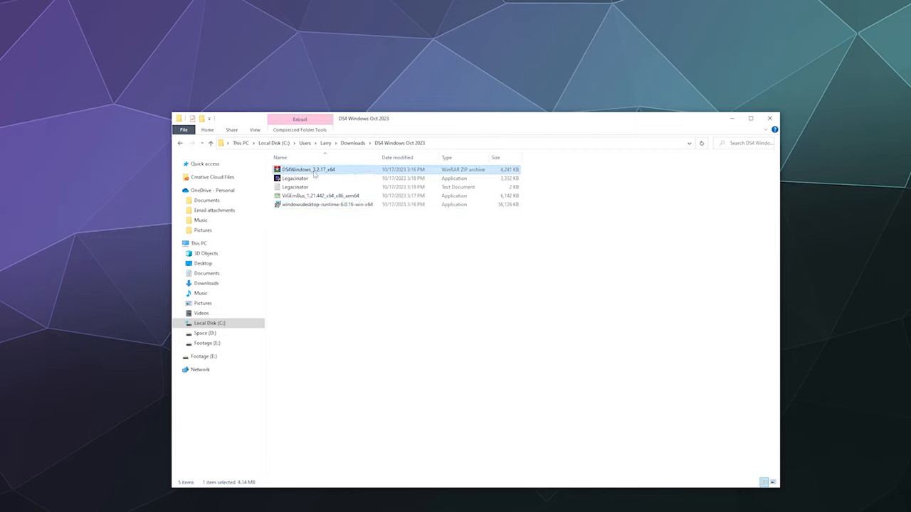
Extract DS4Windows_3.2.17_x64.zip with 7-Zip and select DS4Windows.exe in the extracted folder
right_click(308, 169)
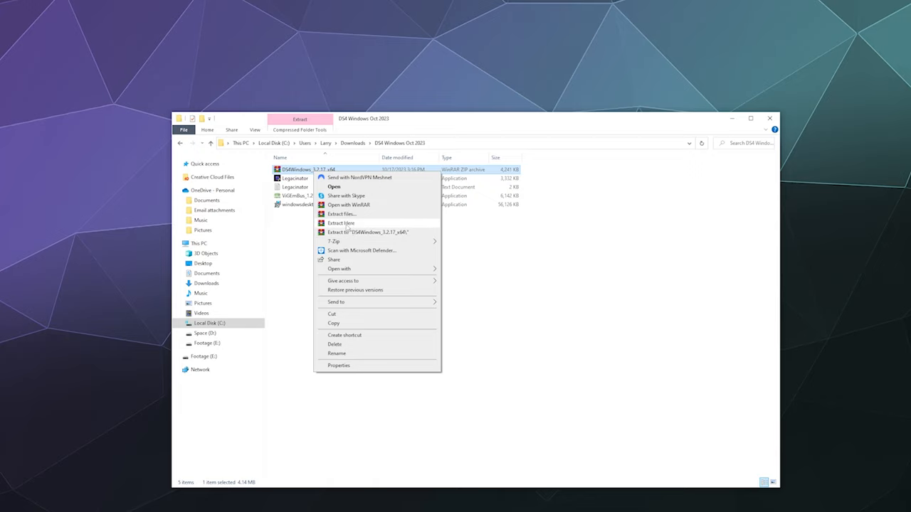
mouse_move(373, 220)
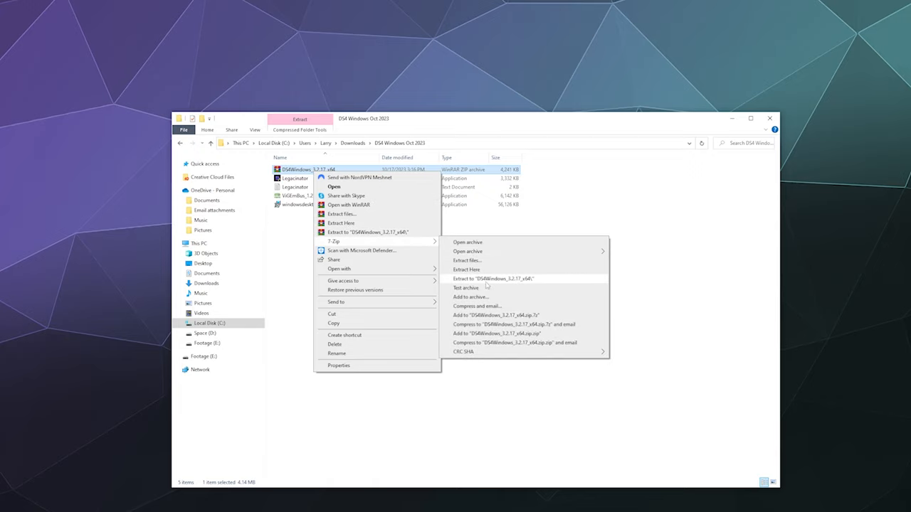
left_click(492, 278)
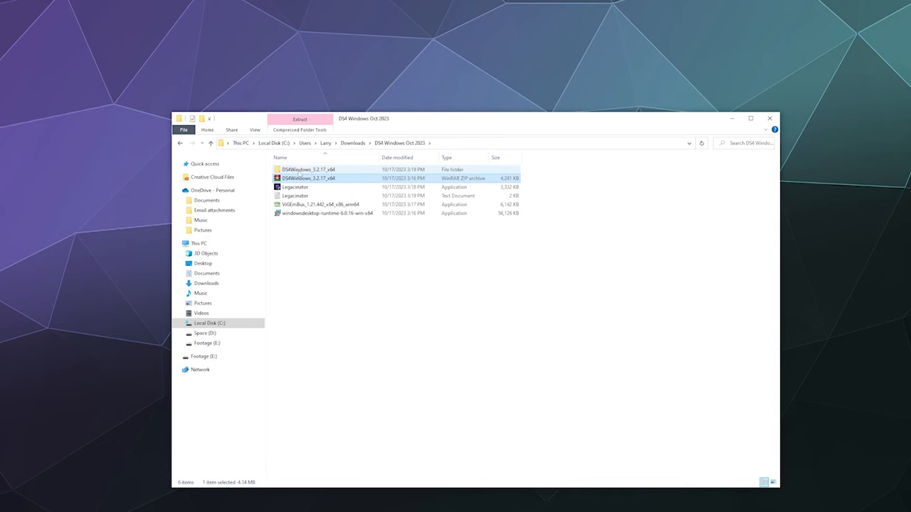
double_click(309, 170)
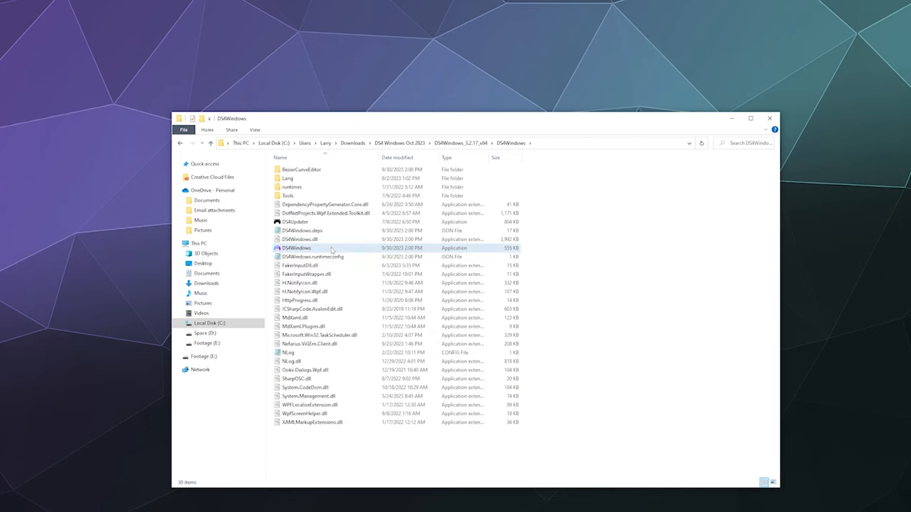
left_click(297, 247)
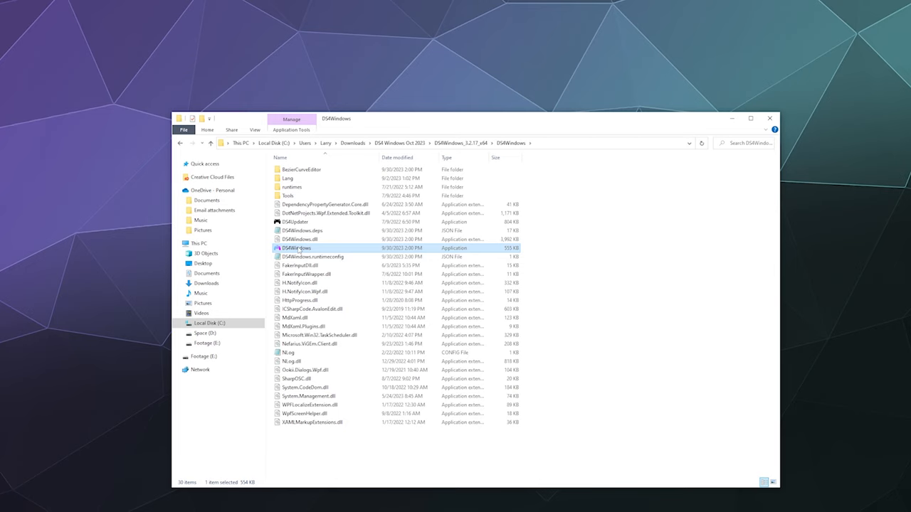
Launch DS4Windows.exe and choose Appdata as the settings location
double_click(296, 248)
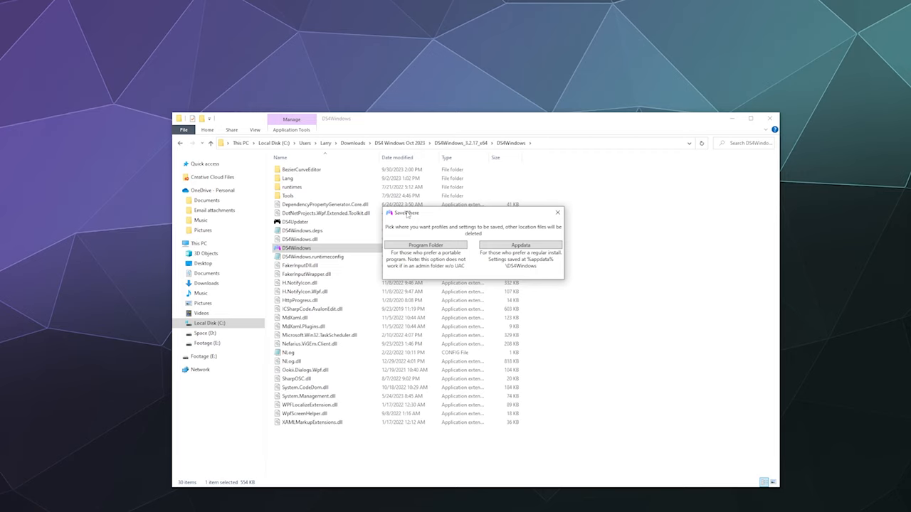
mouse_move(415, 264)
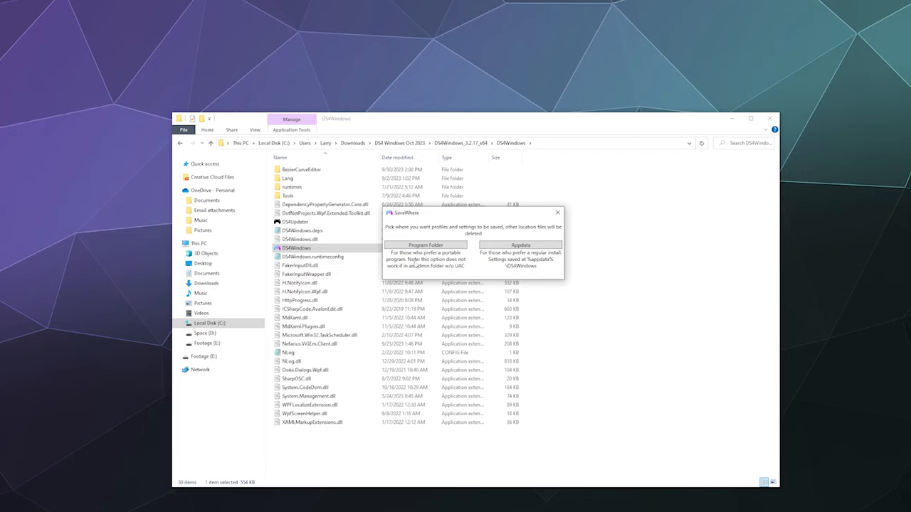
mouse_move(431, 230)
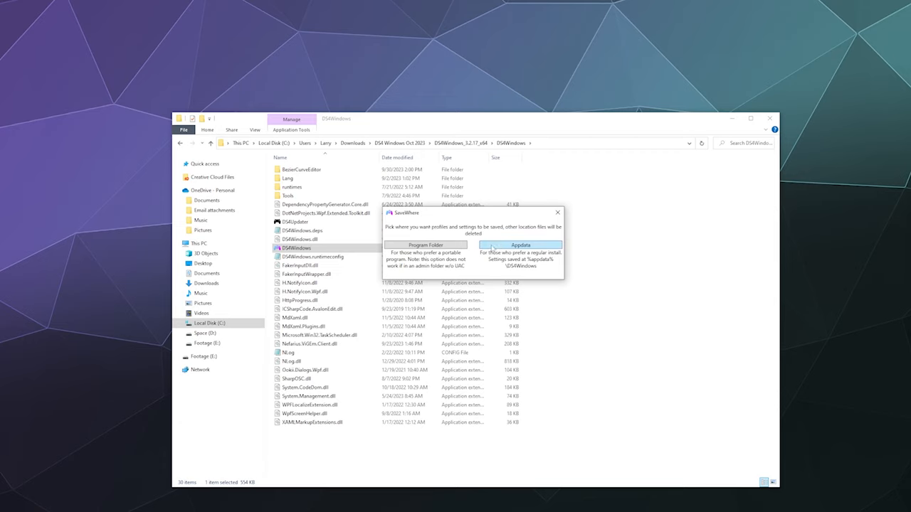
left_click(520, 244)
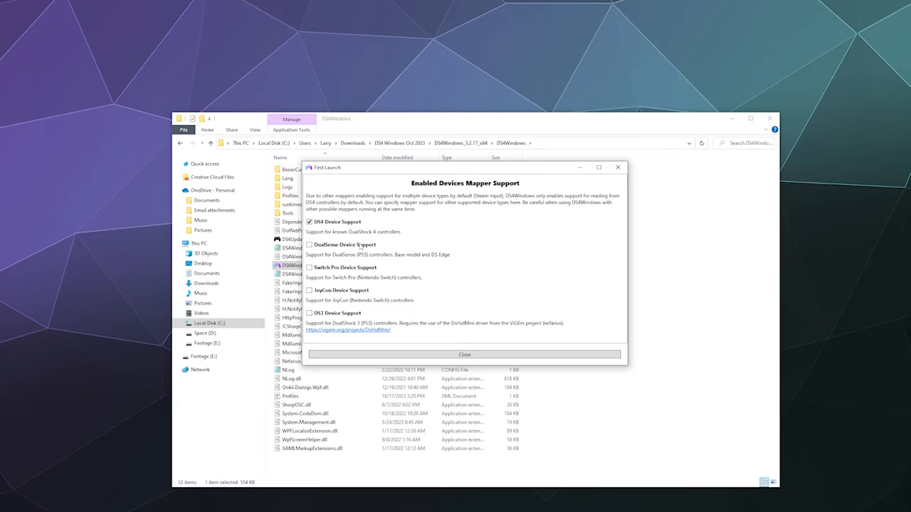
mouse_move(341, 276)
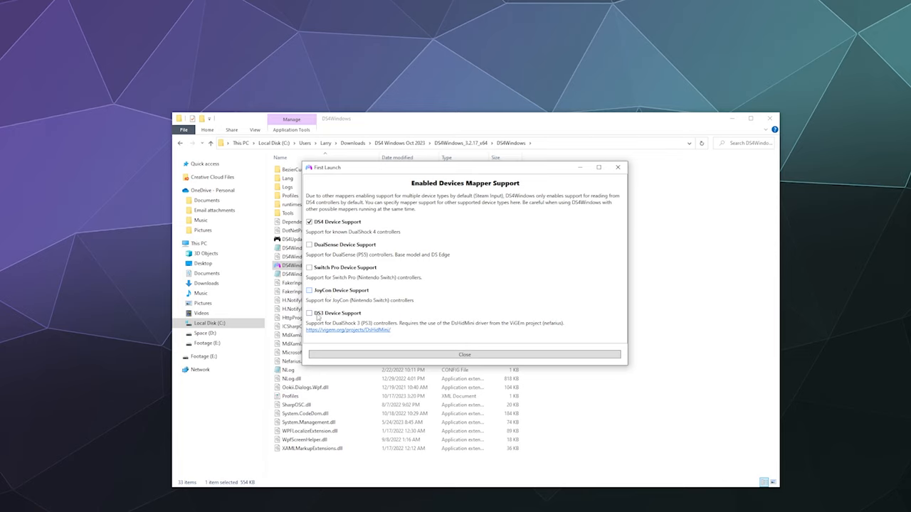
mouse_move(321, 317)
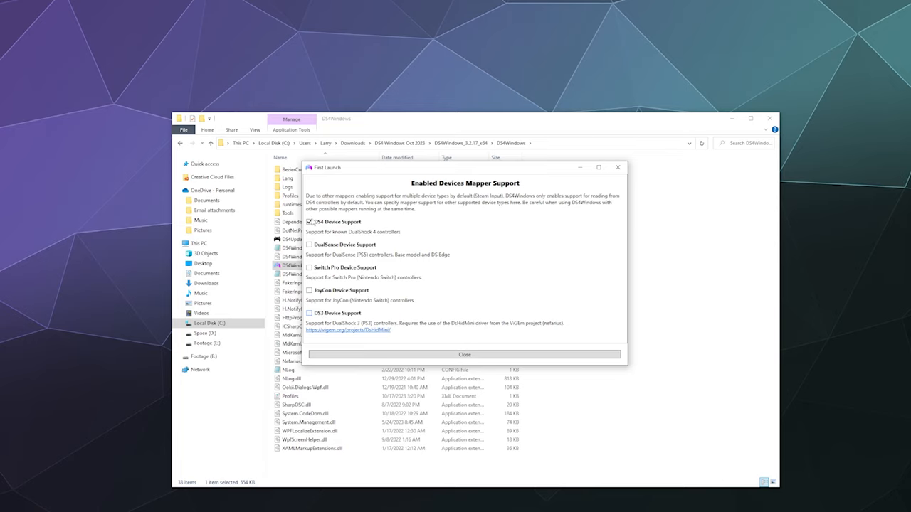
mouse_move(329, 229)
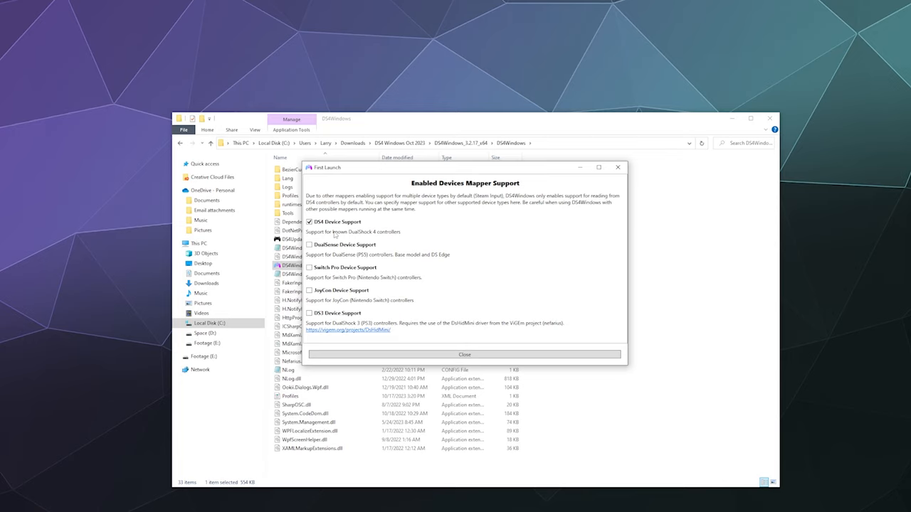
mouse_move(424, 297)
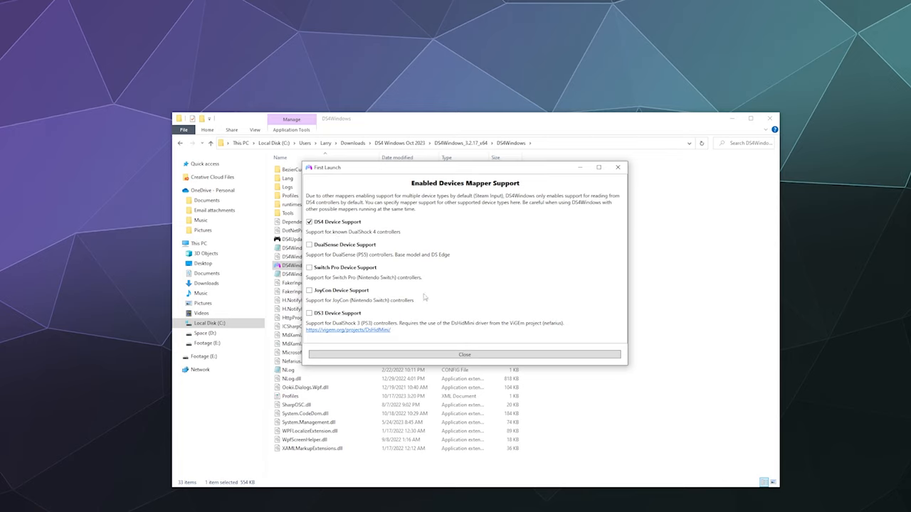
mouse_move(428, 333)
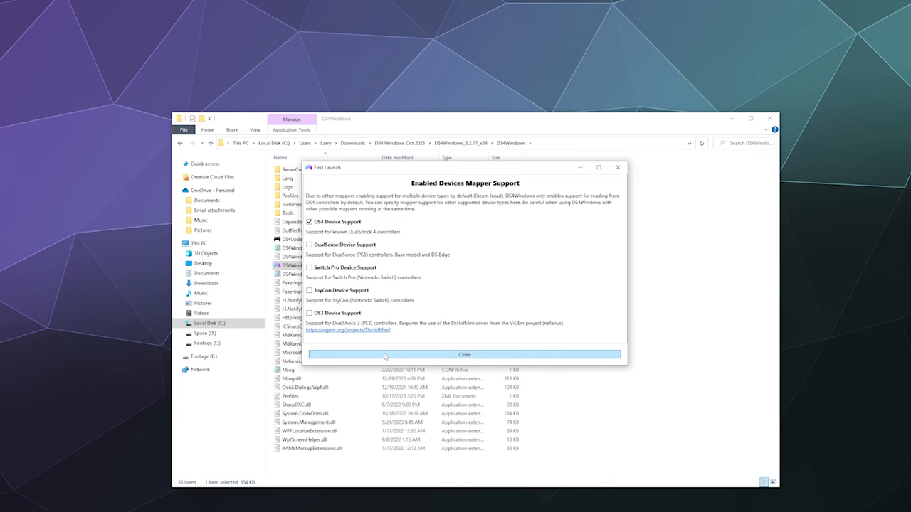
Close the Enabled Devices screen with only DS4 Device Support checked
left_click(465, 355)
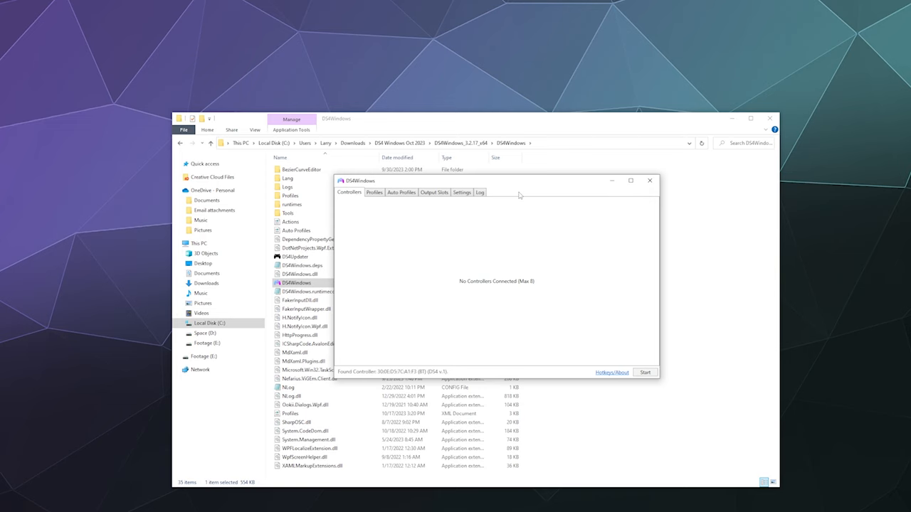
left_click(644, 372)
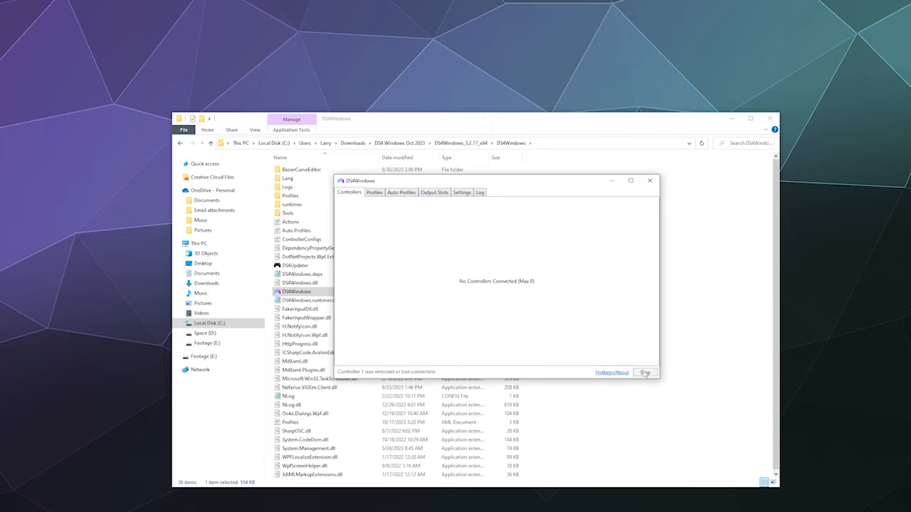
Start controller handling so the Bluetooth DS4 connects on Default at 50% battery
left_click(645, 373)
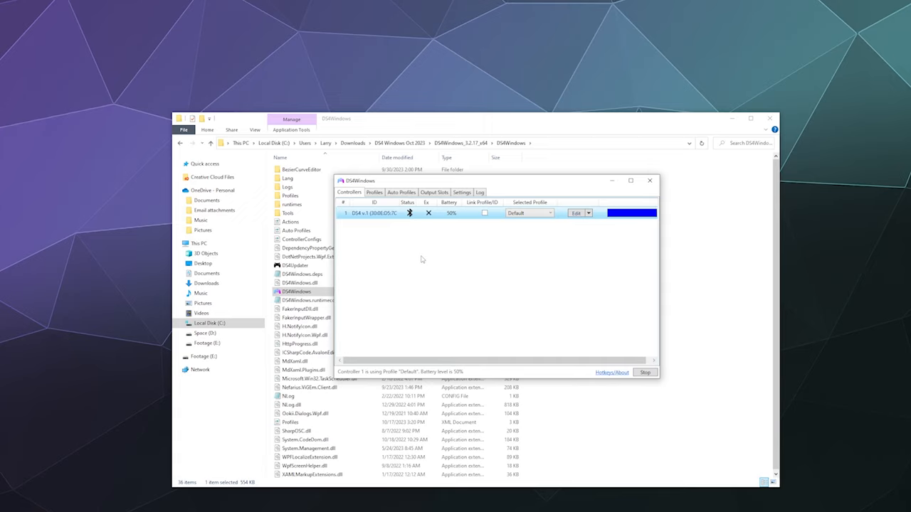
mouse_move(427, 252)
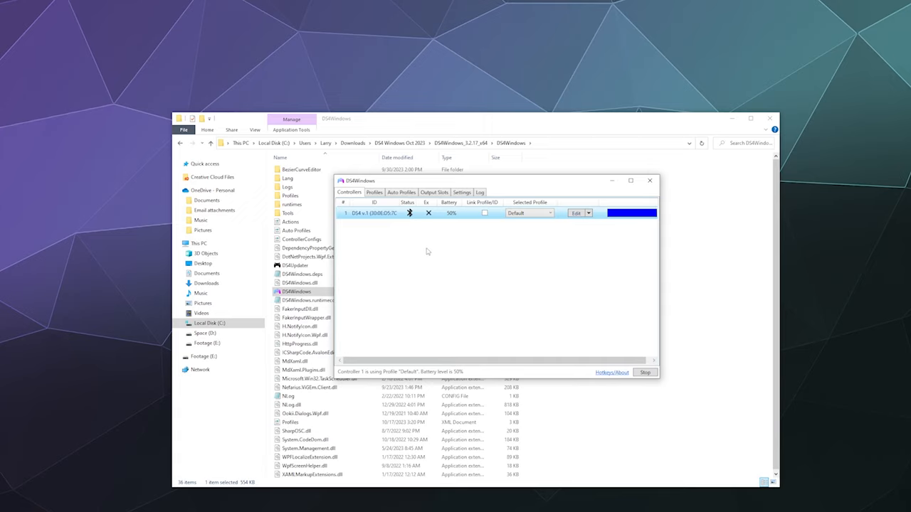
left_click(462, 193)
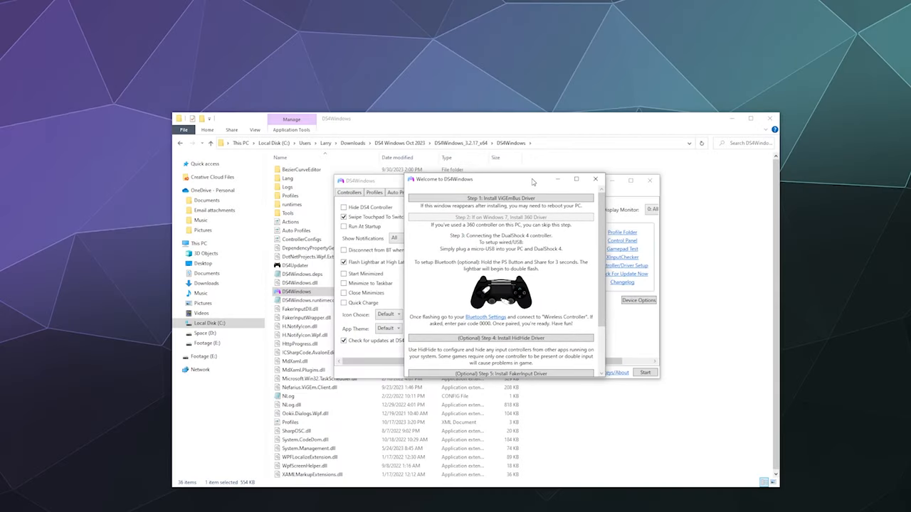
Scroll through the Welcome to DS4Windows driver guide and dismiss it with Finished
scroll("down", 3)
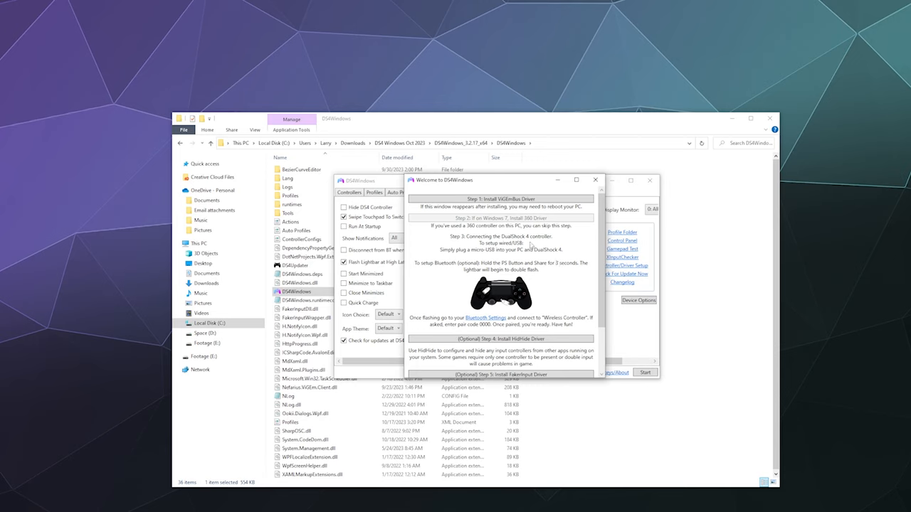
mouse_move(531, 245)
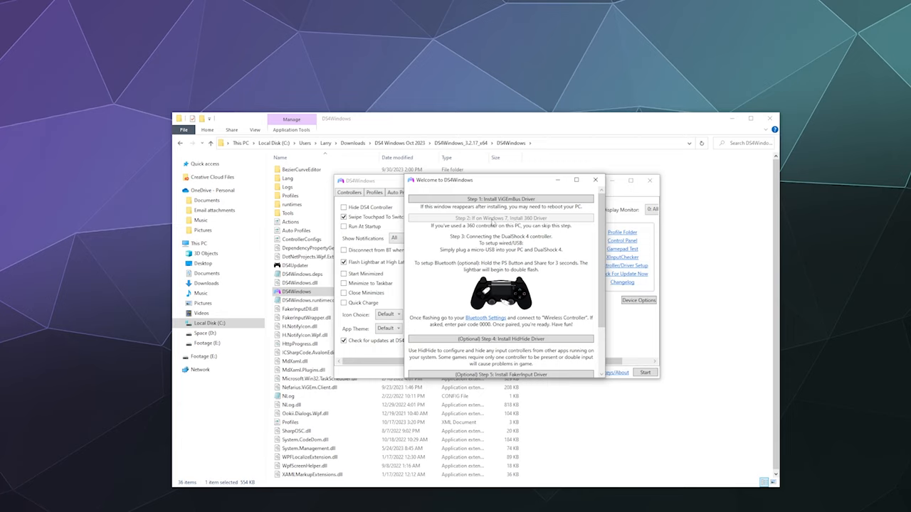
mouse_move(491, 223)
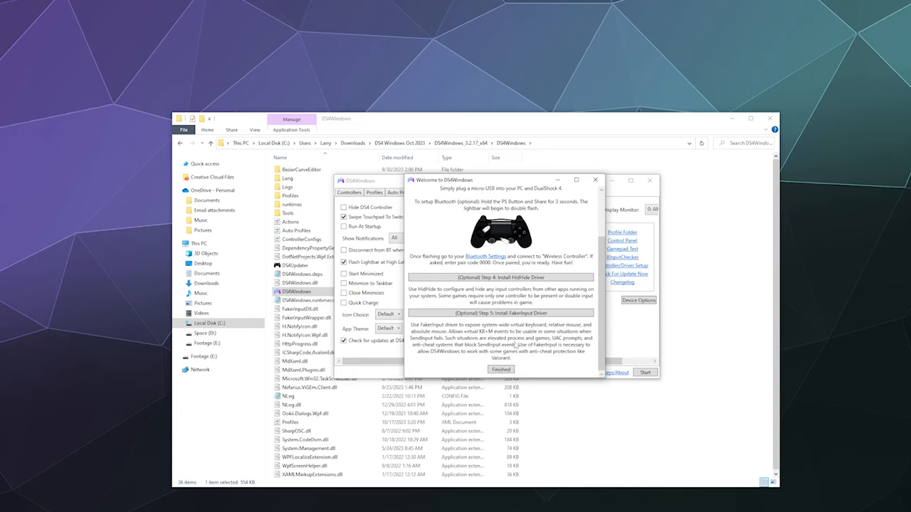
left_click(500, 369)
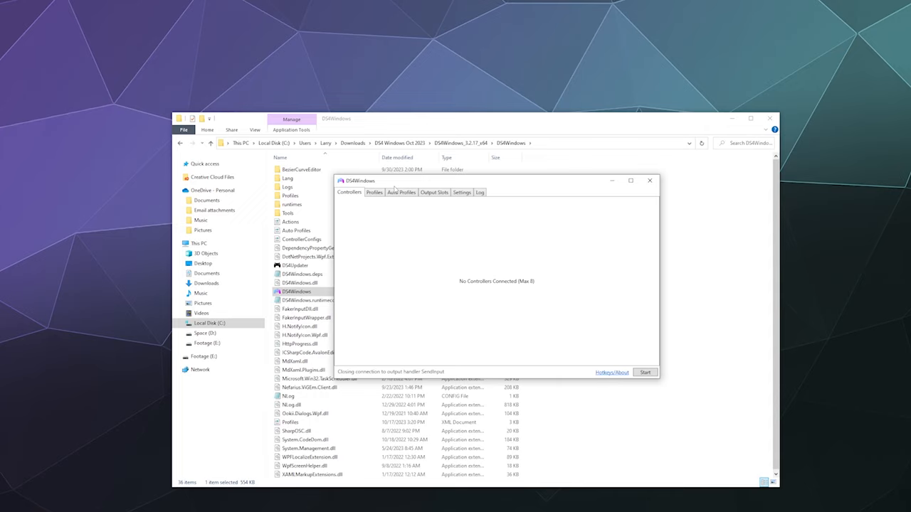
Reconnect the Bluetooth DS4 controller (37% battery) and open its Default profile for editing
left_click(644, 372)
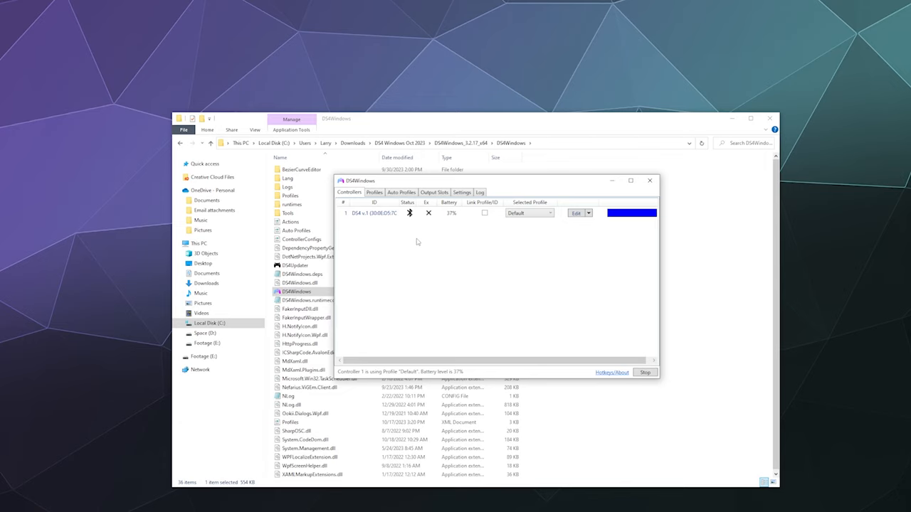
mouse_move(439, 232)
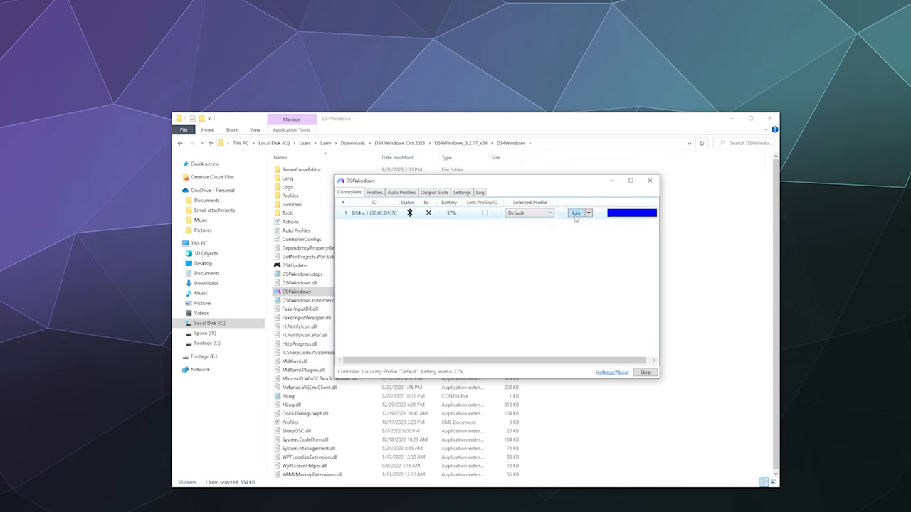
left_click(577, 213)
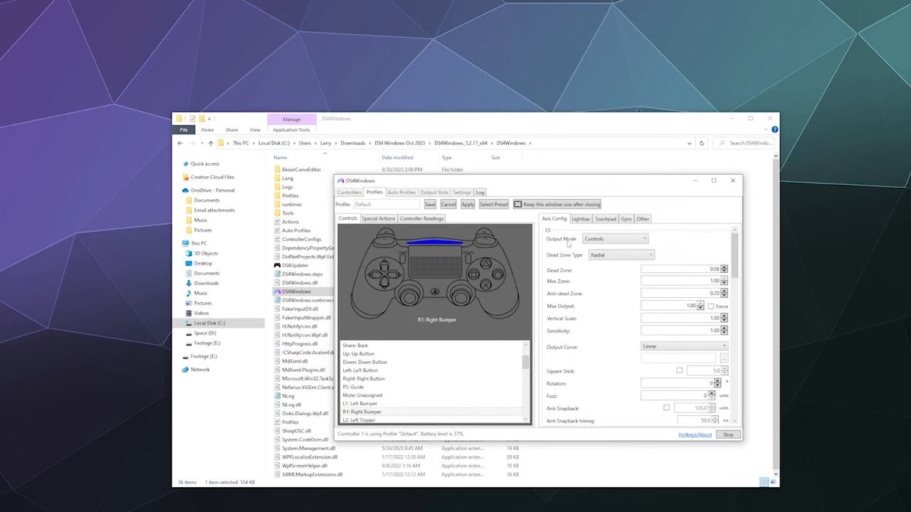
mouse_move(491, 250)
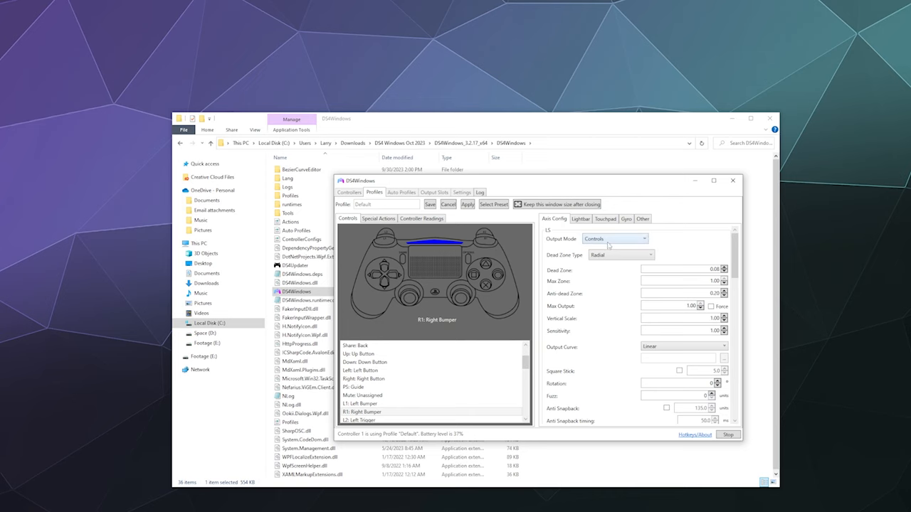
Check the Default profile's emulated controller, keep Xbox 360, and apply
left_click(642, 219)
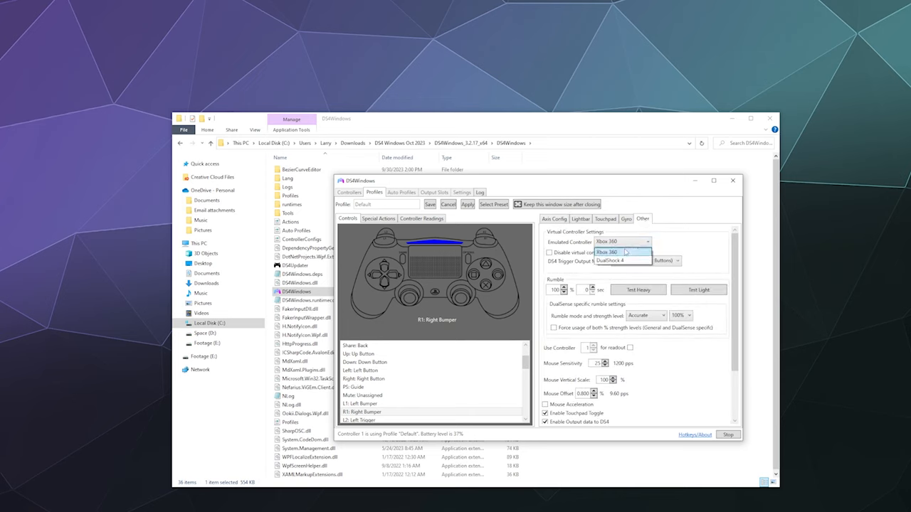
left_click(607, 242)
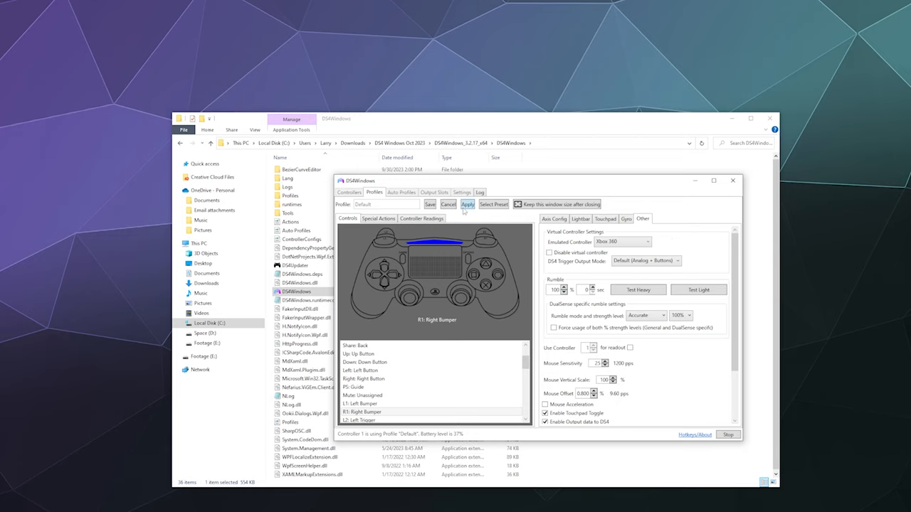
left_click(448, 204)
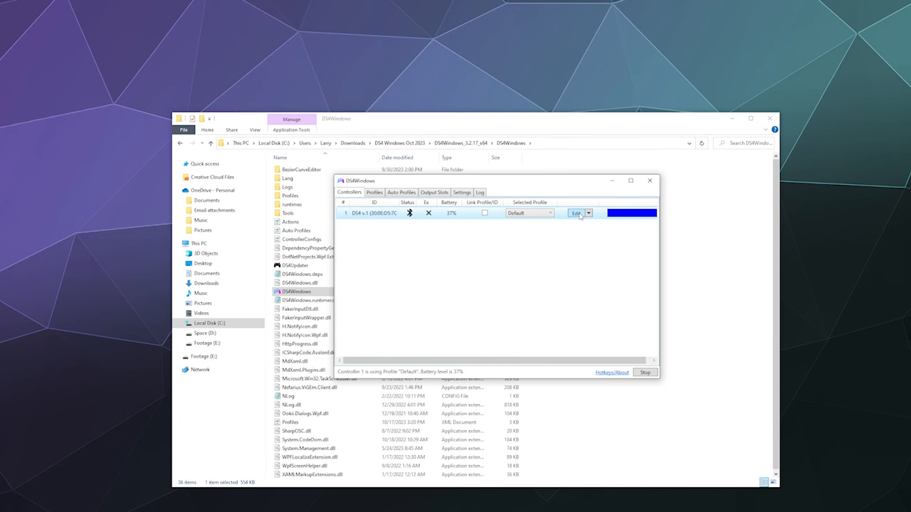
Reopen the Default profile, switch Emulated Controller to DualShock 4, and save
left_click(575, 212)
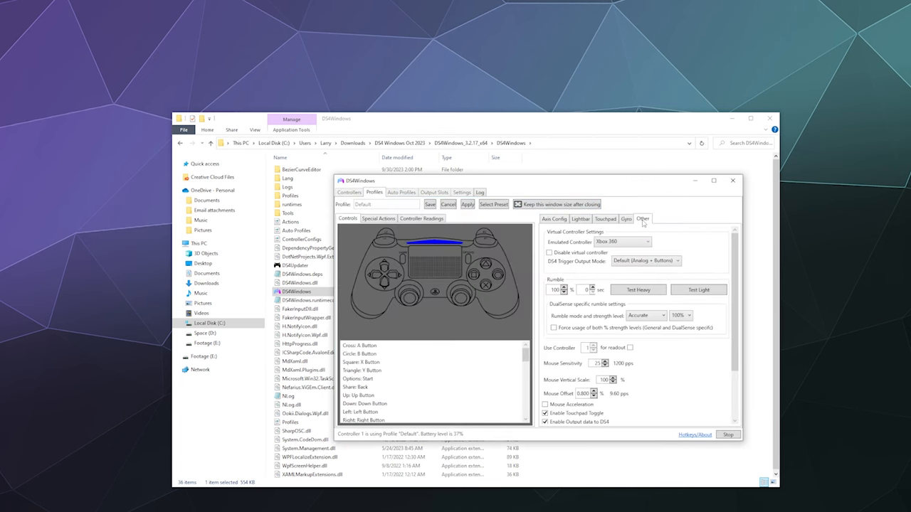
left_click(645, 242)
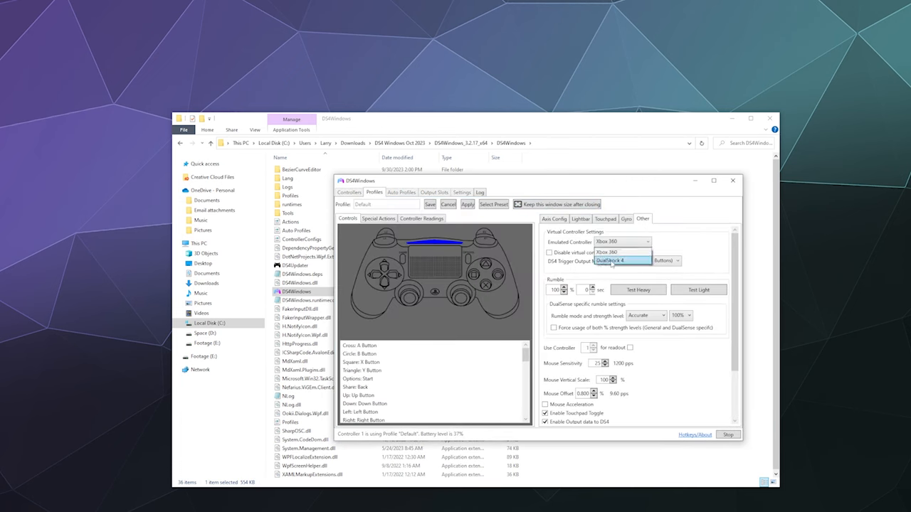
left_click(610, 260)
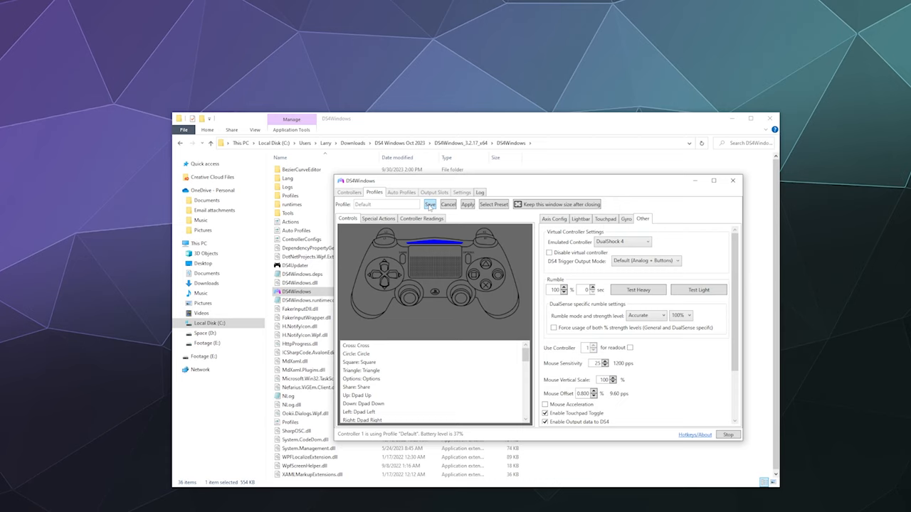
left_click(646, 241)
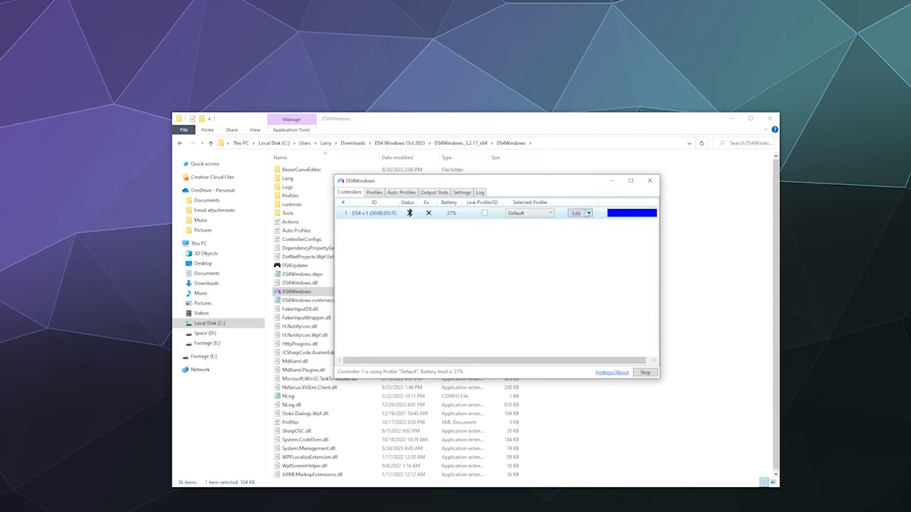
left_click(575, 213)
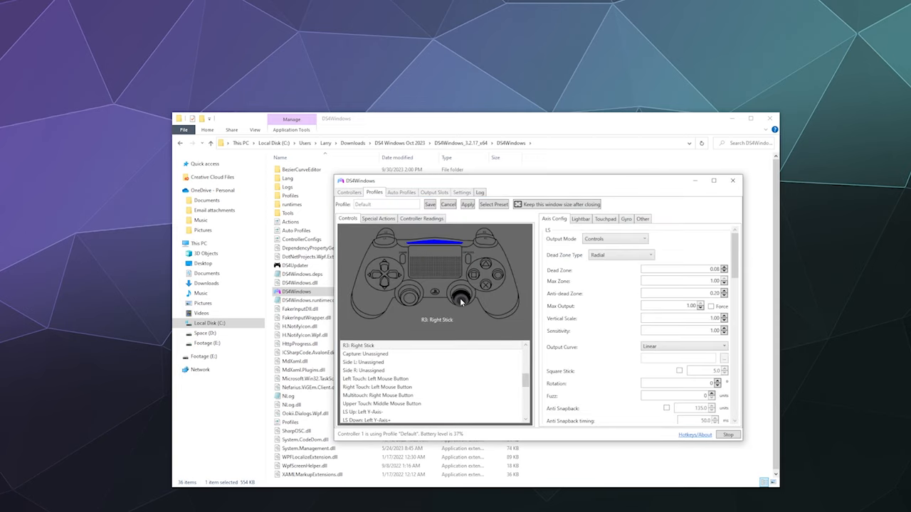
left_click(384, 283)
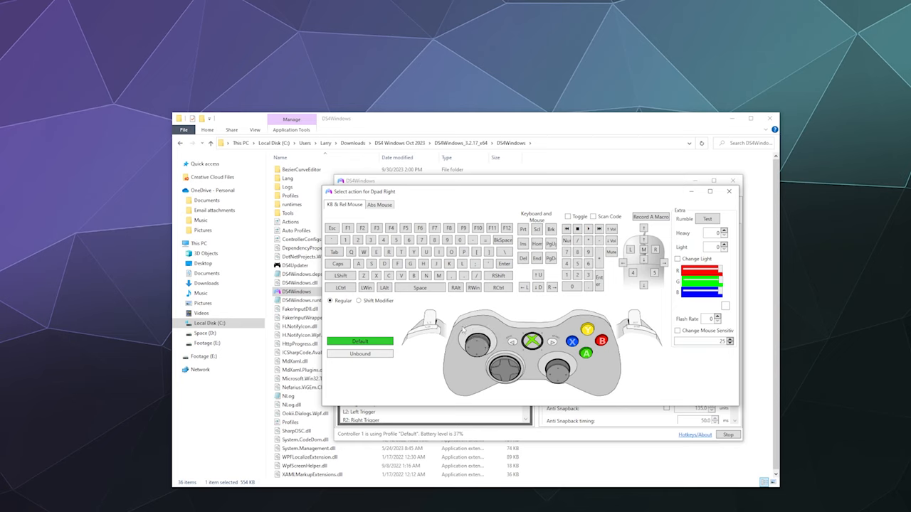
mouse_move(580, 392)
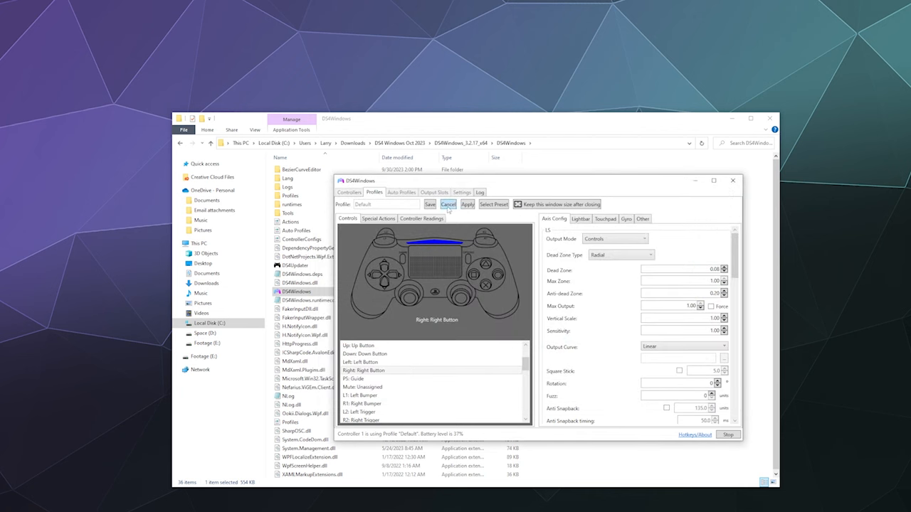
mouse_move(455, 217)
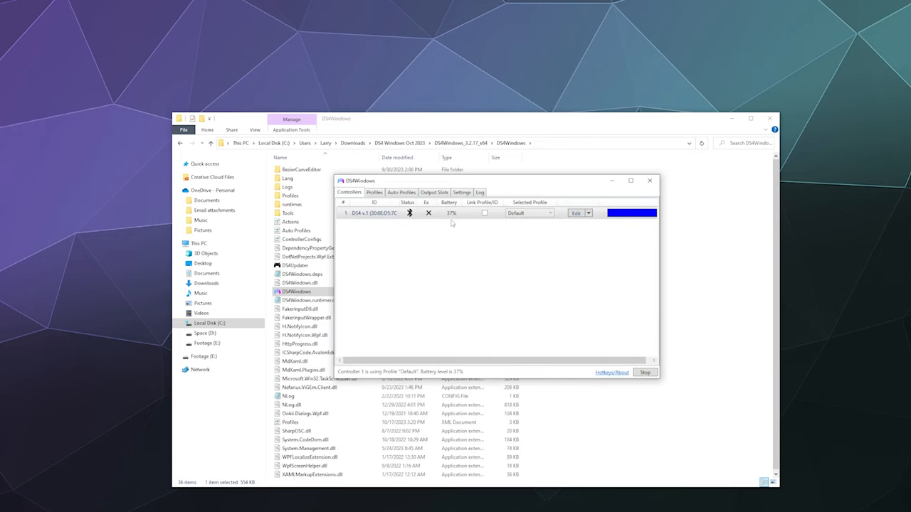
mouse_move(451, 264)
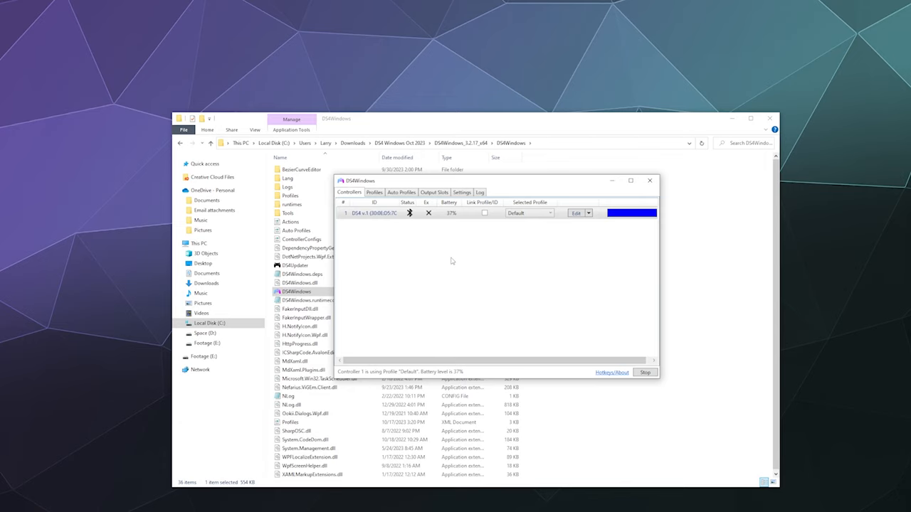
left_click_drag(498, 180, 498, 191)
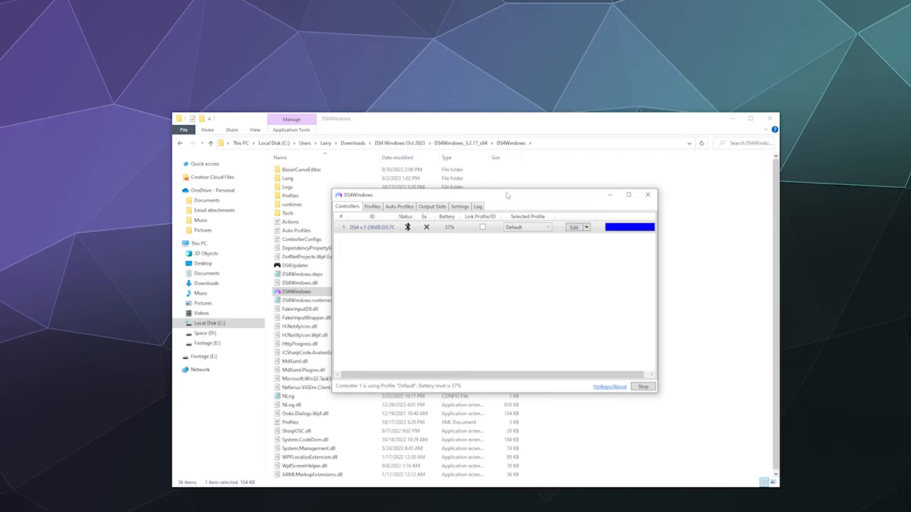
left_click(460, 207)
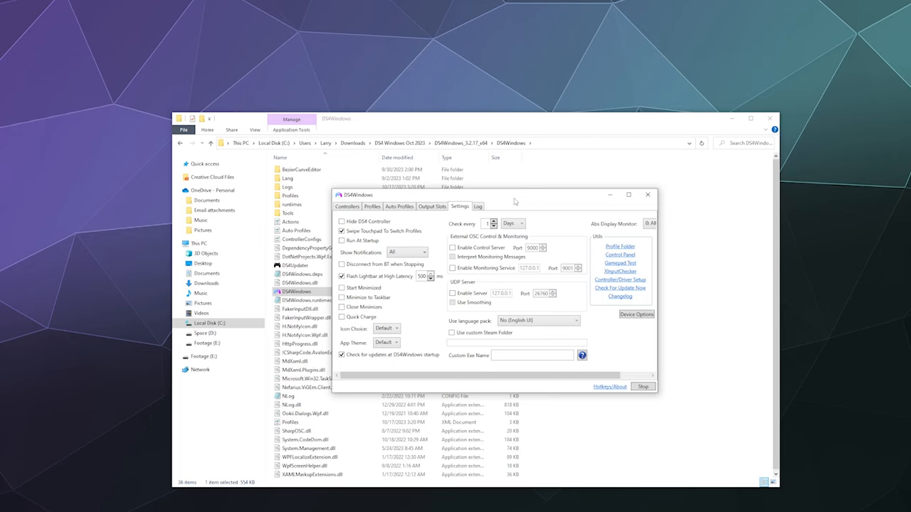
mouse_move(462, 211)
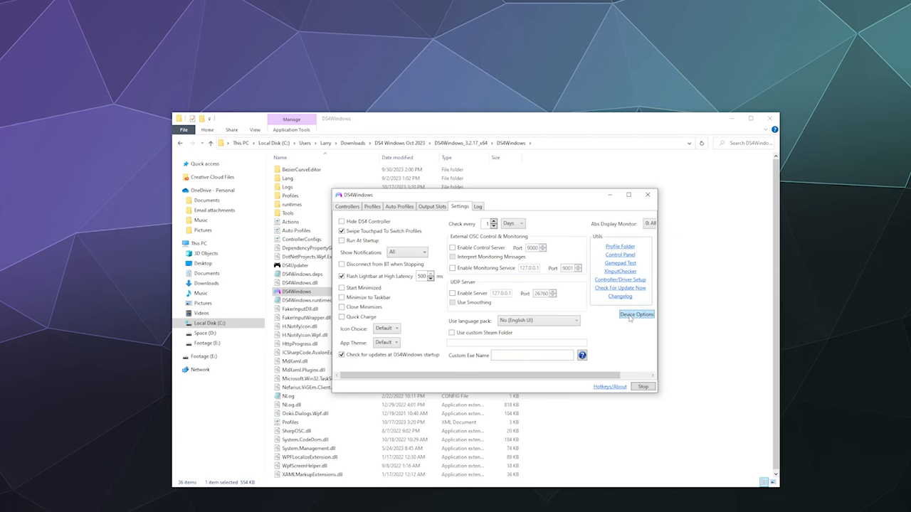
left_click(636, 314)
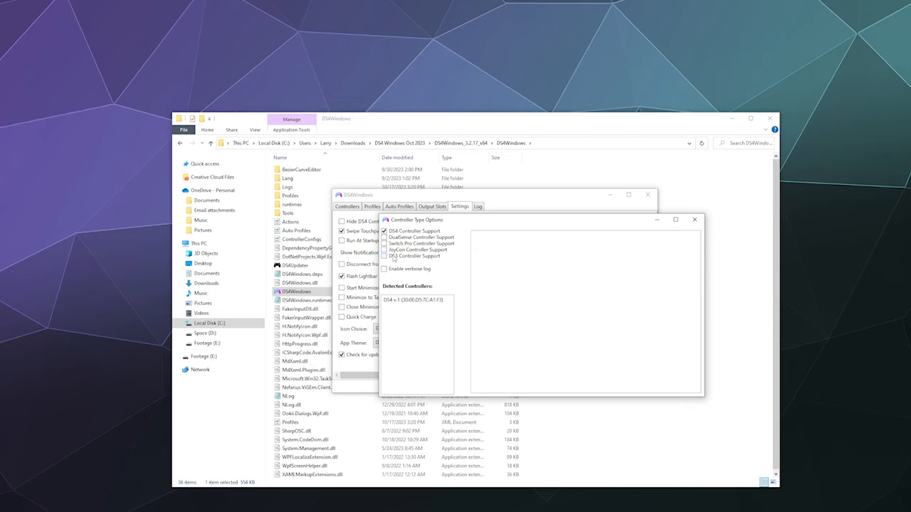
mouse_move(695, 219)
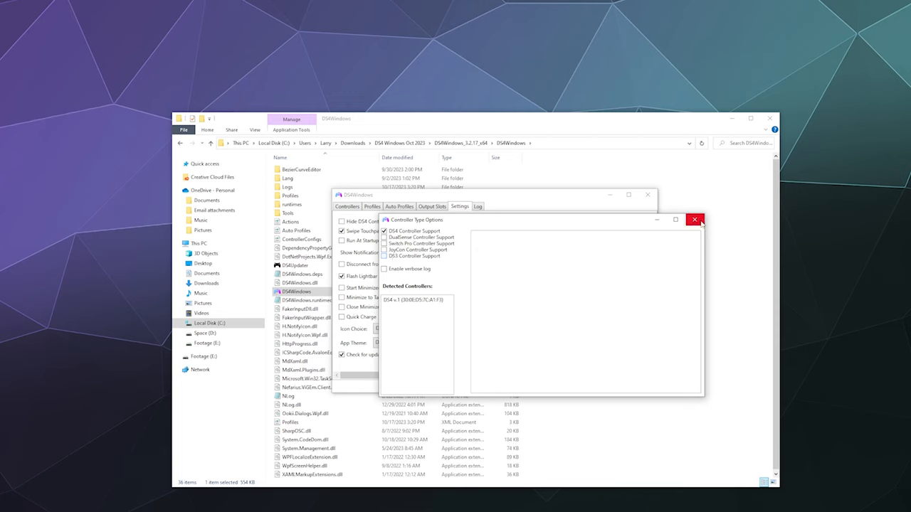
left_click(695, 219)
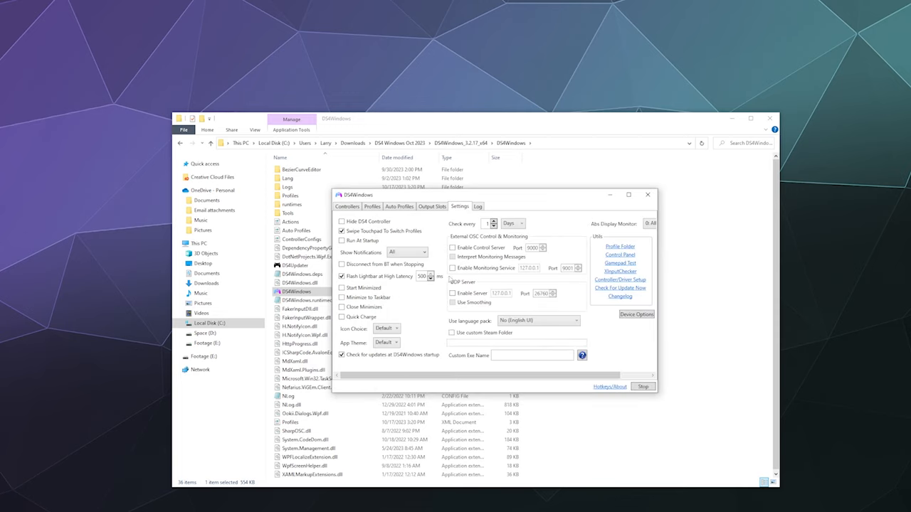
left_click(346, 207)
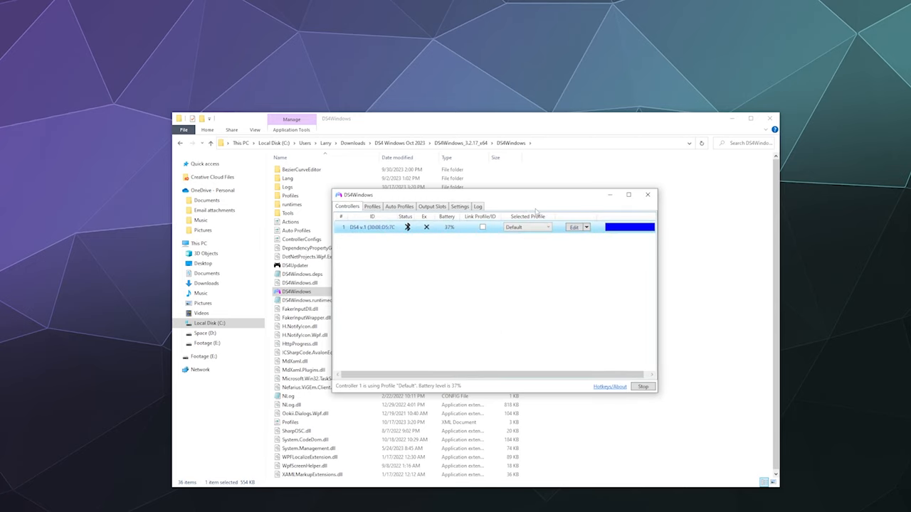